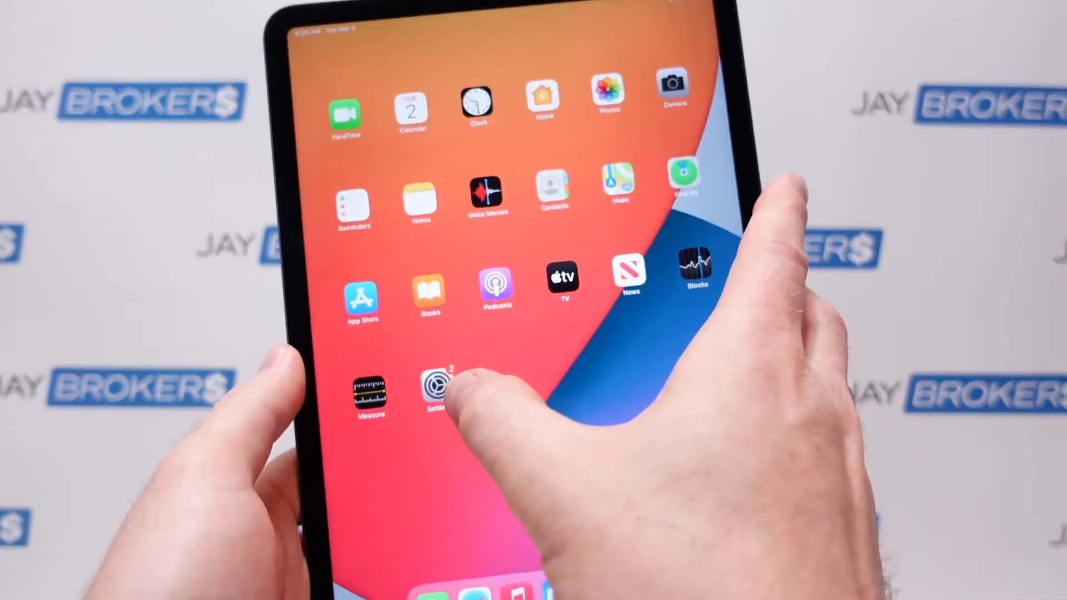
Go to the Find My iPad page via Apple ID and Find My settings
click(434, 383)
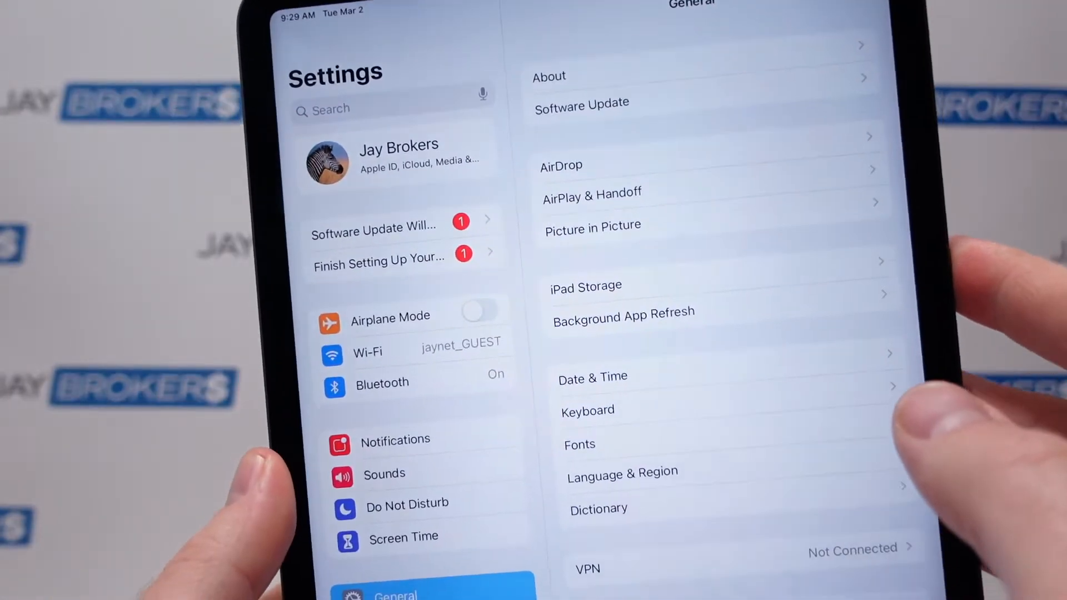
click(398, 157)
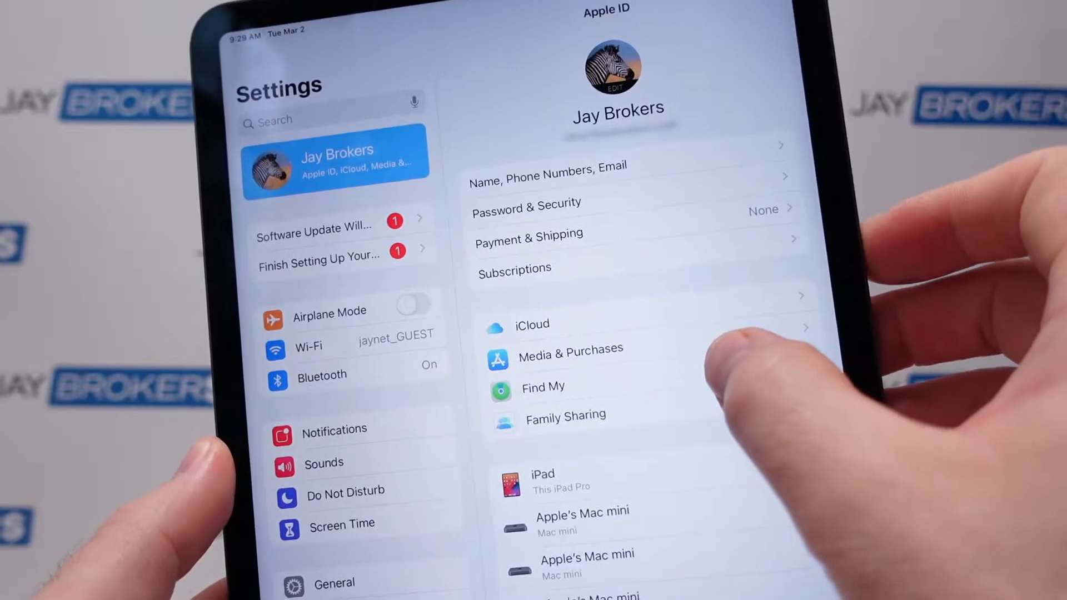
click(543, 387)
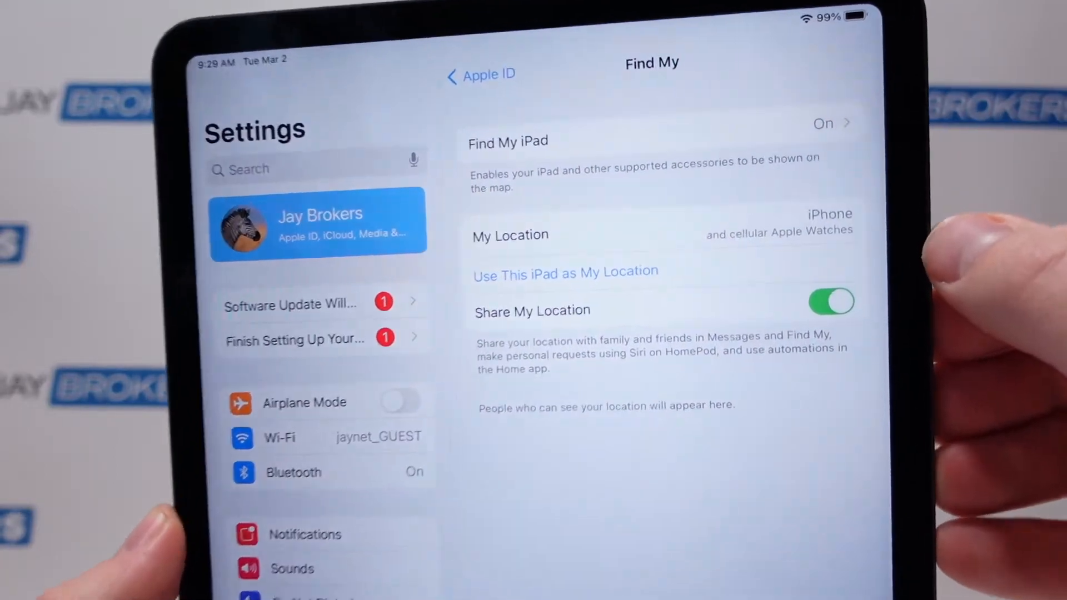
click(827, 124)
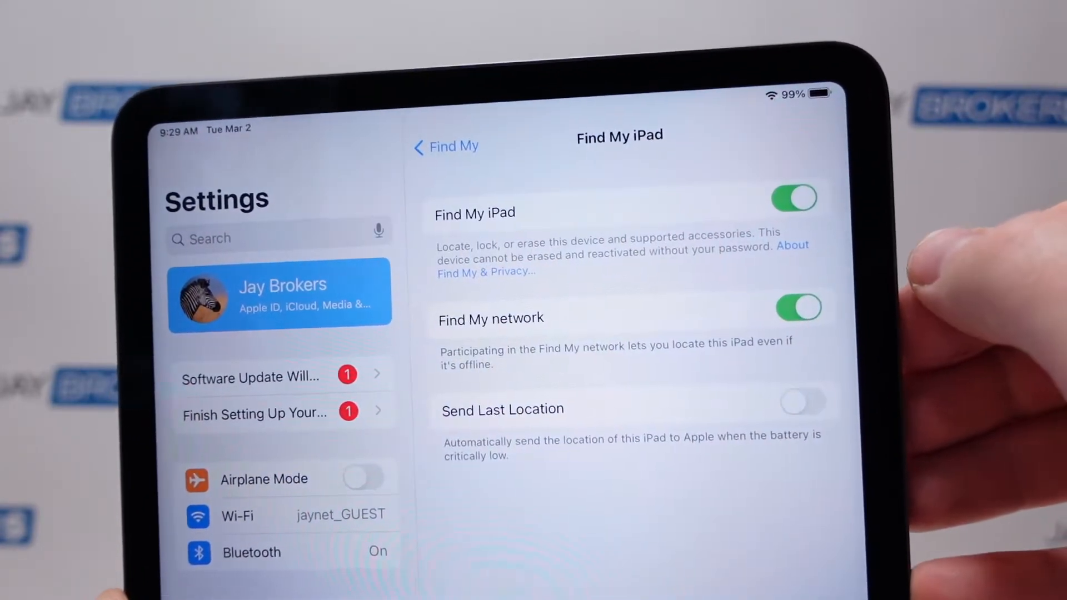
click(794, 198)
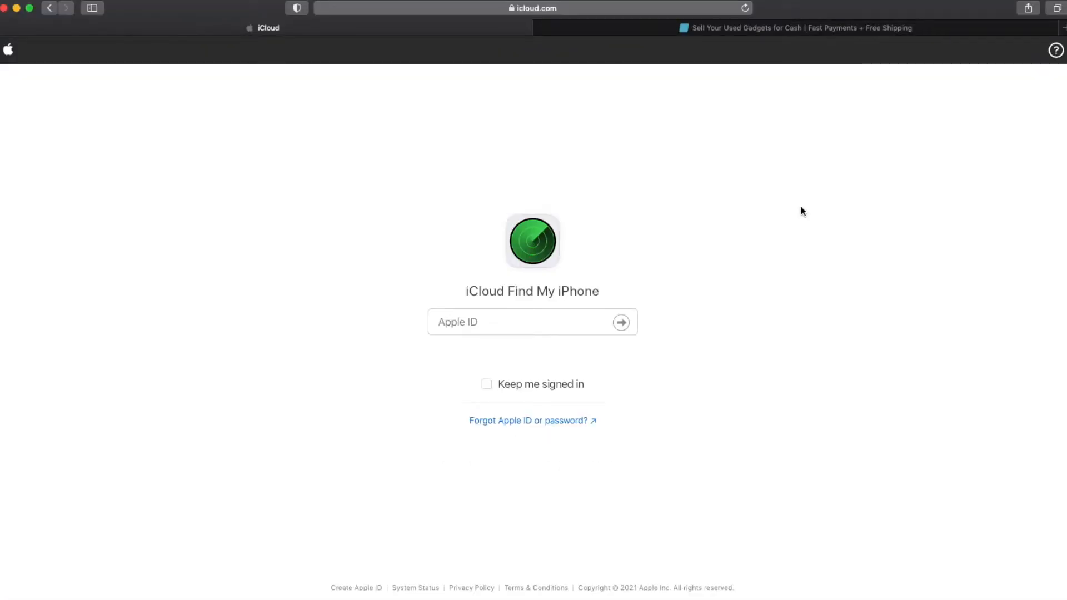
Sign in to Find My iPhone with the saved Apple ID from Keychain autofill
click(504, 322)
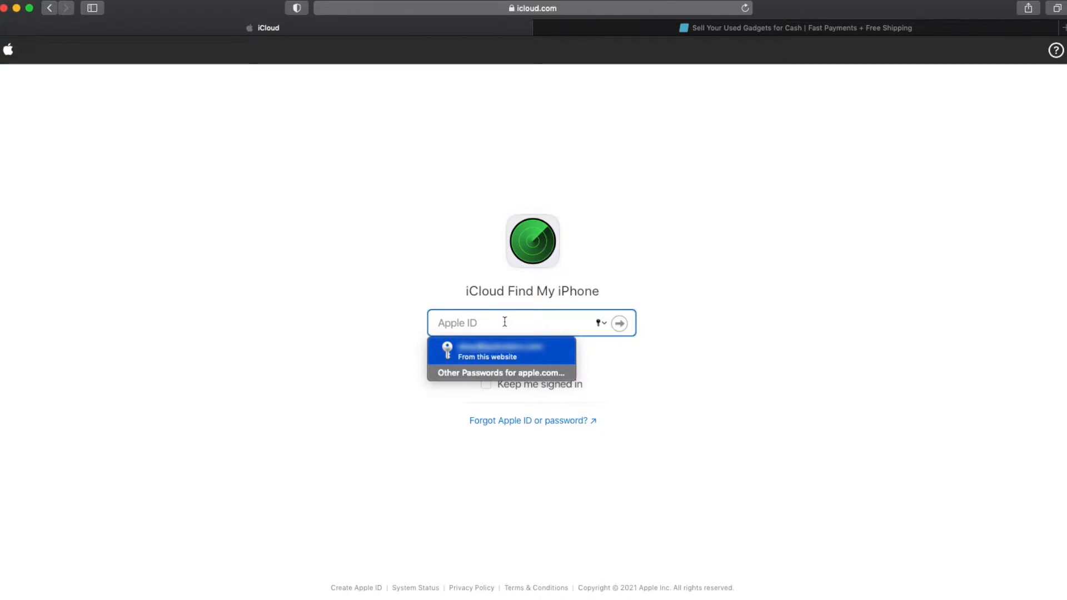
click(488, 356)
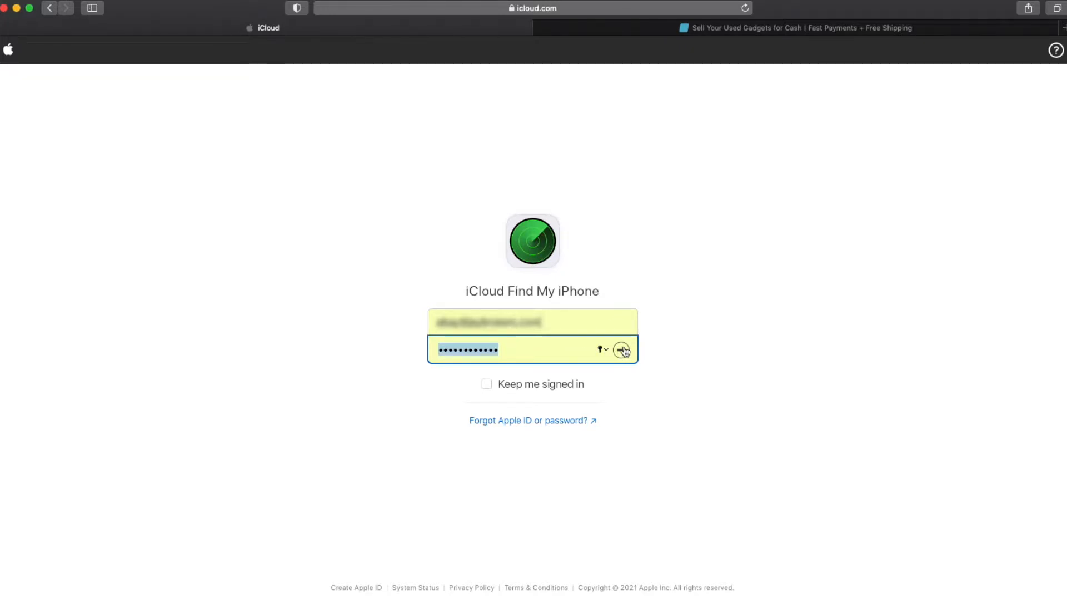
click(620, 349)
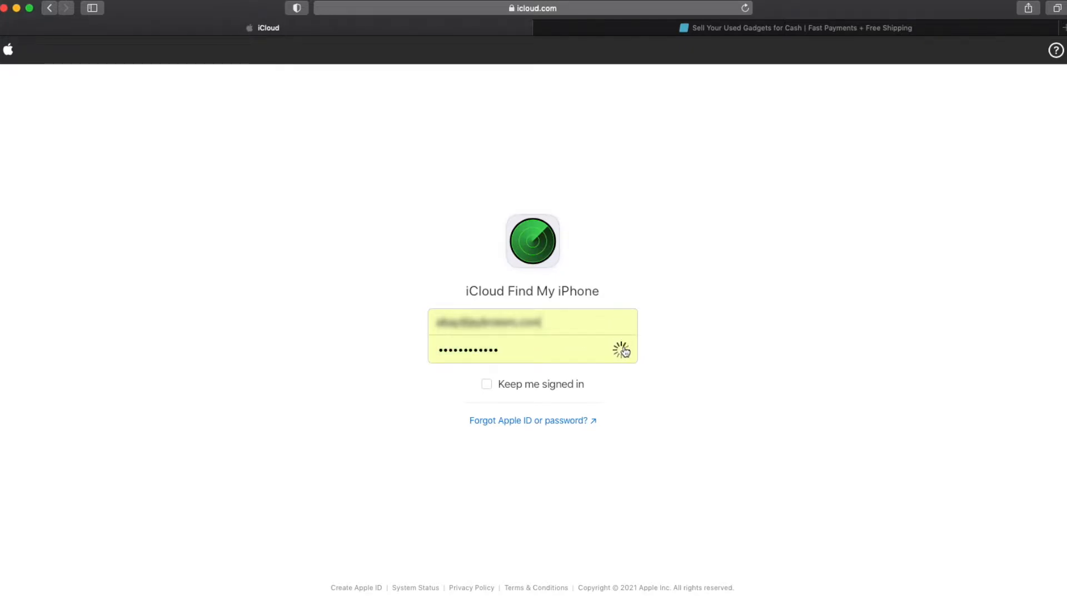
click(620, 350)
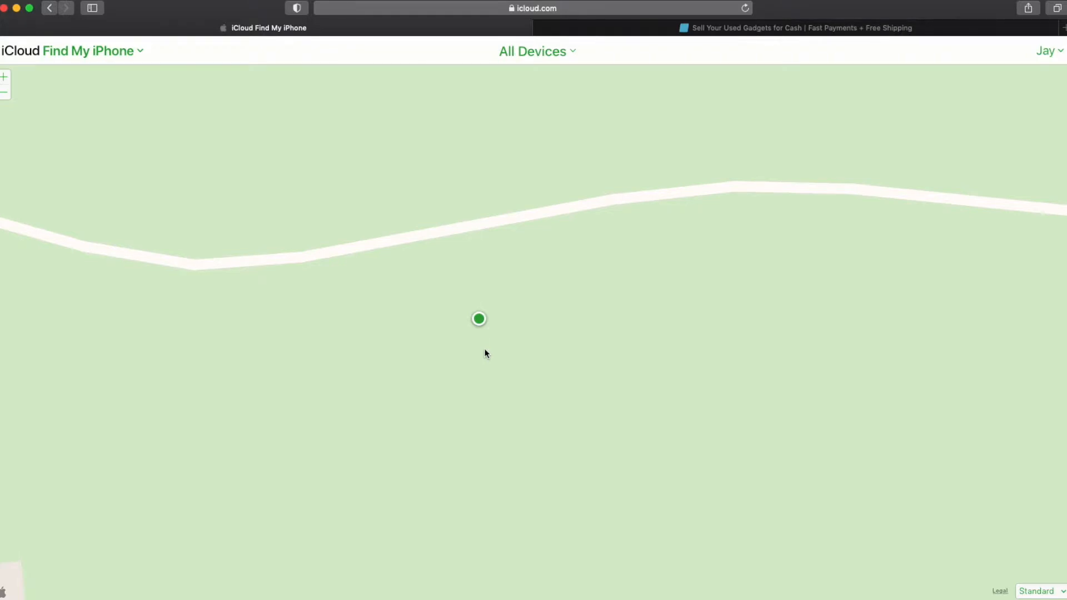
mouse_move(561, 272)
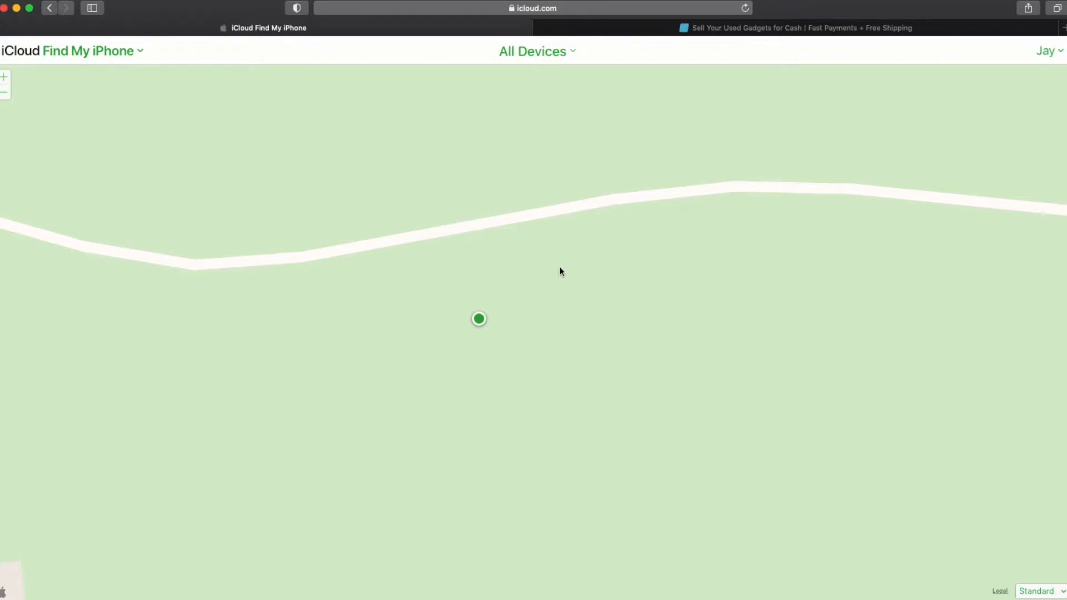
Show the All Devices list, with the iPad located under a minute ago
click(536, 52)
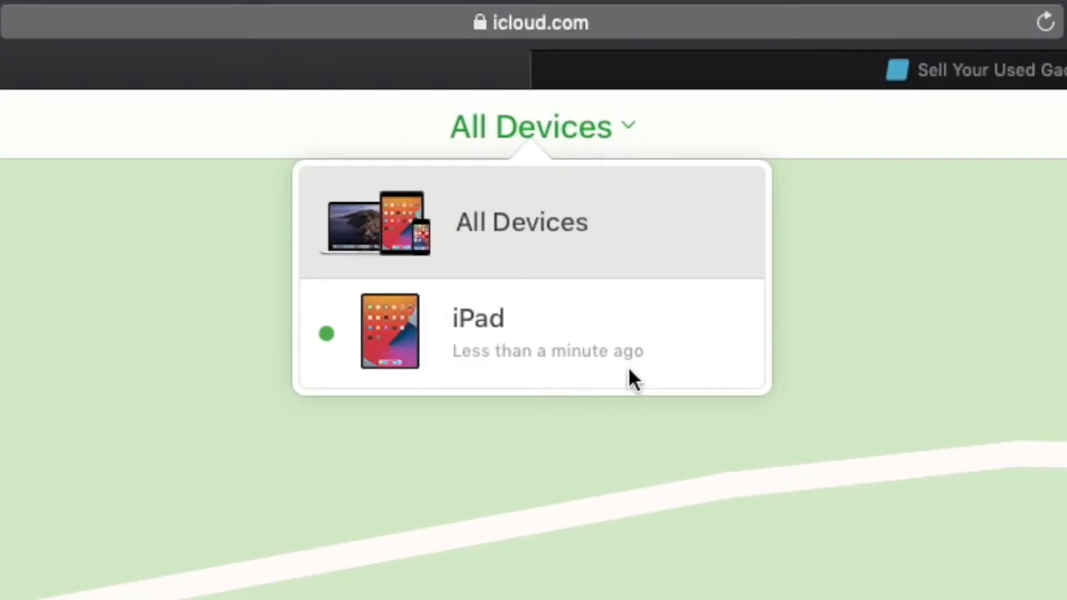
mouse_move(658, 316)
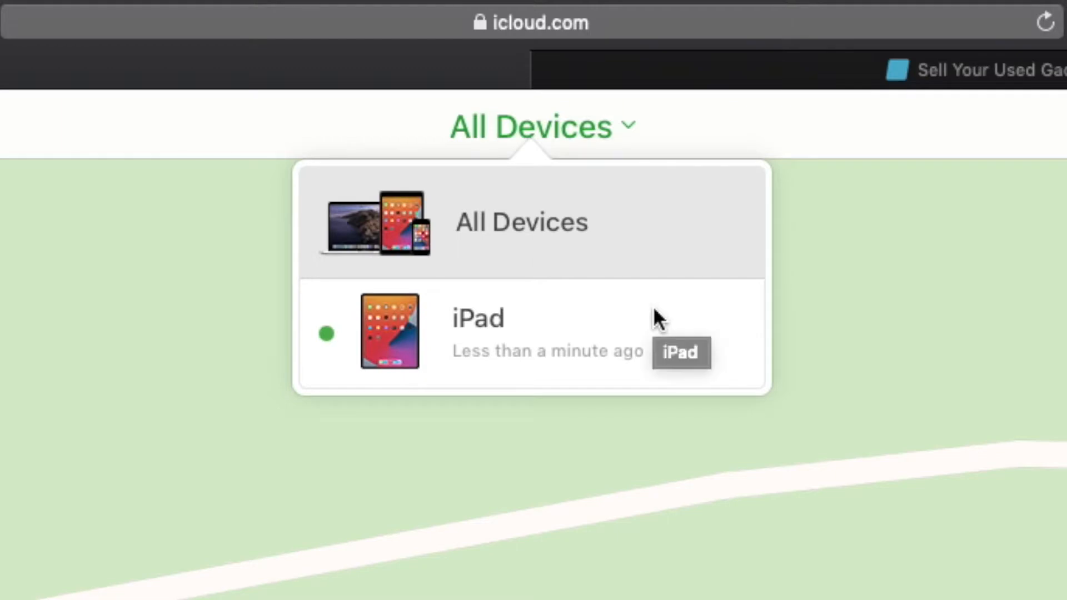
mouse_move(621, 319)
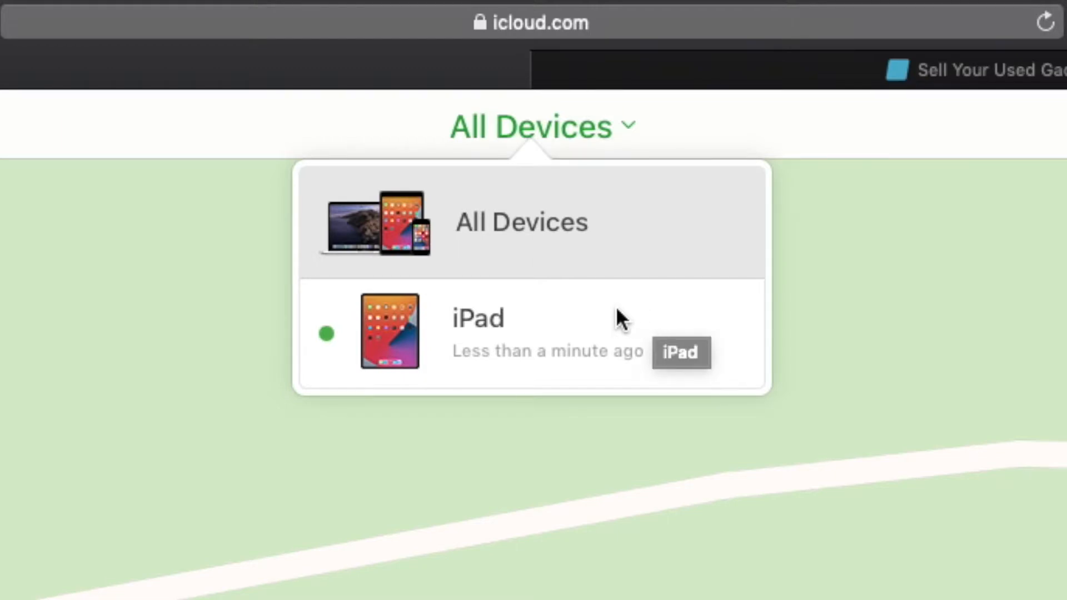
mouse_move(521, 351)
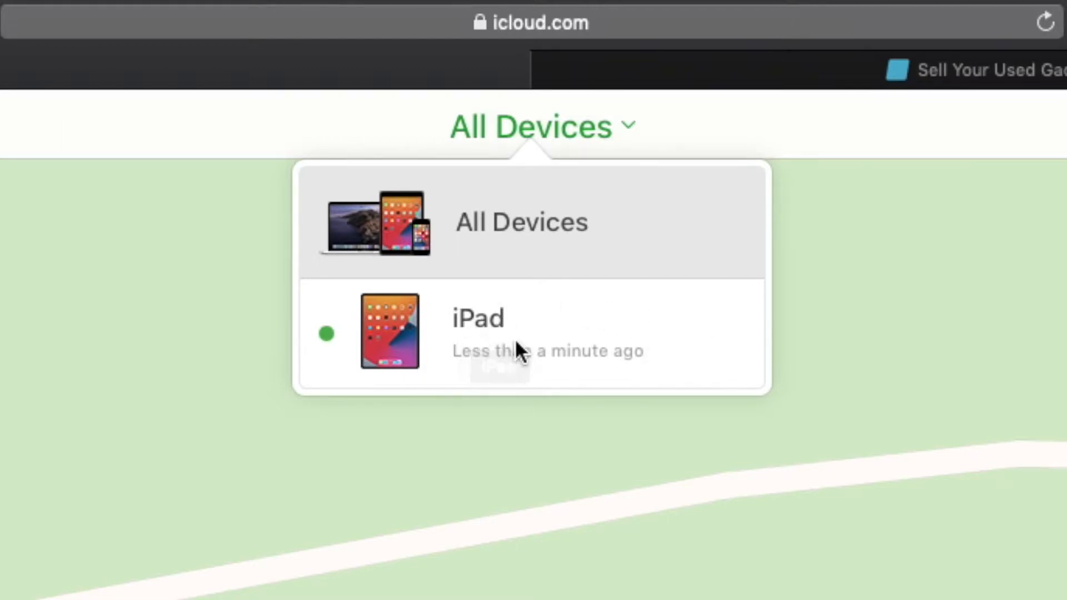
mouse_move(479, 349)
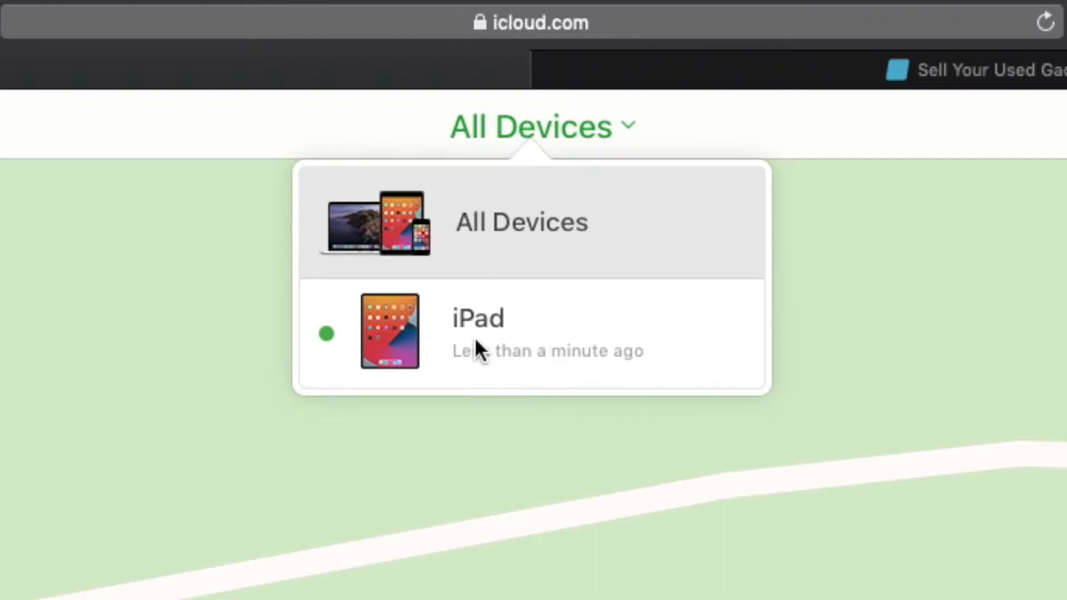
Select the iPad to show its Play Sound, Lost Mode and Erase iPad options
click(477, 331)
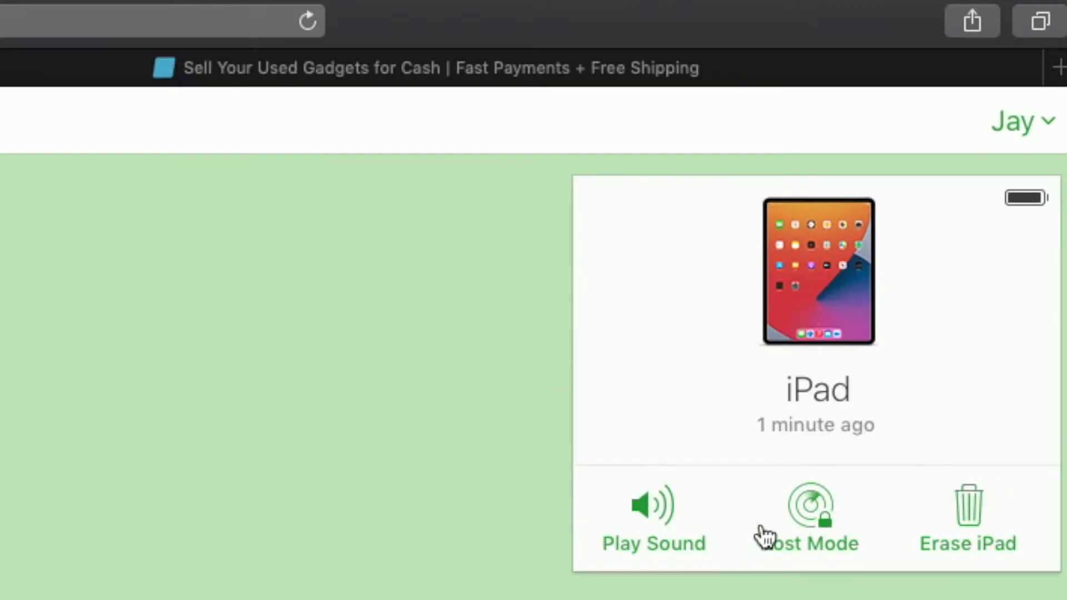
mouse_move(579, 451)
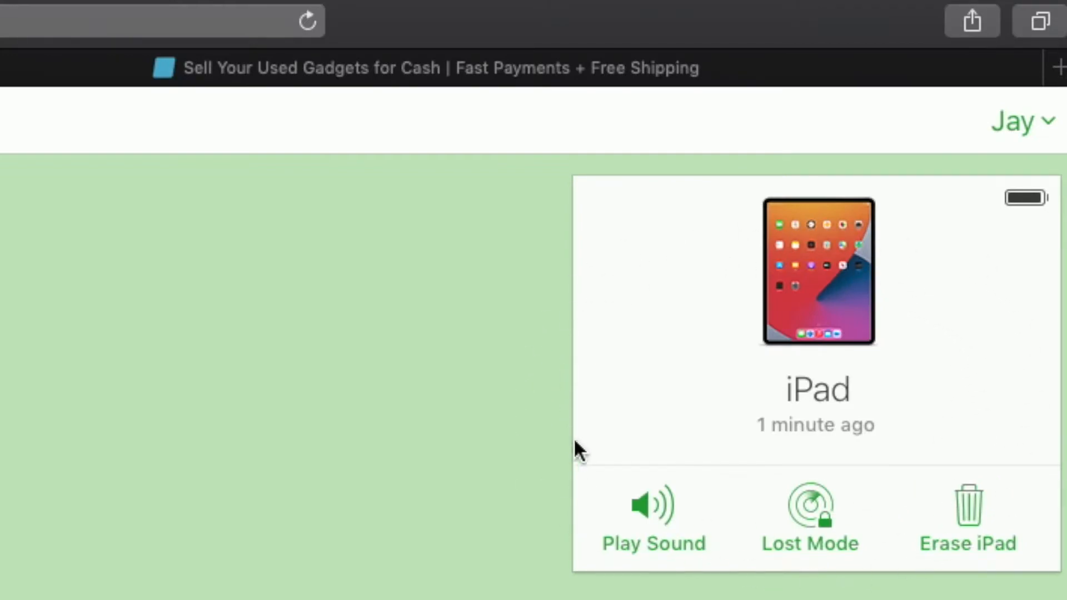
mouse_move(664, 595)
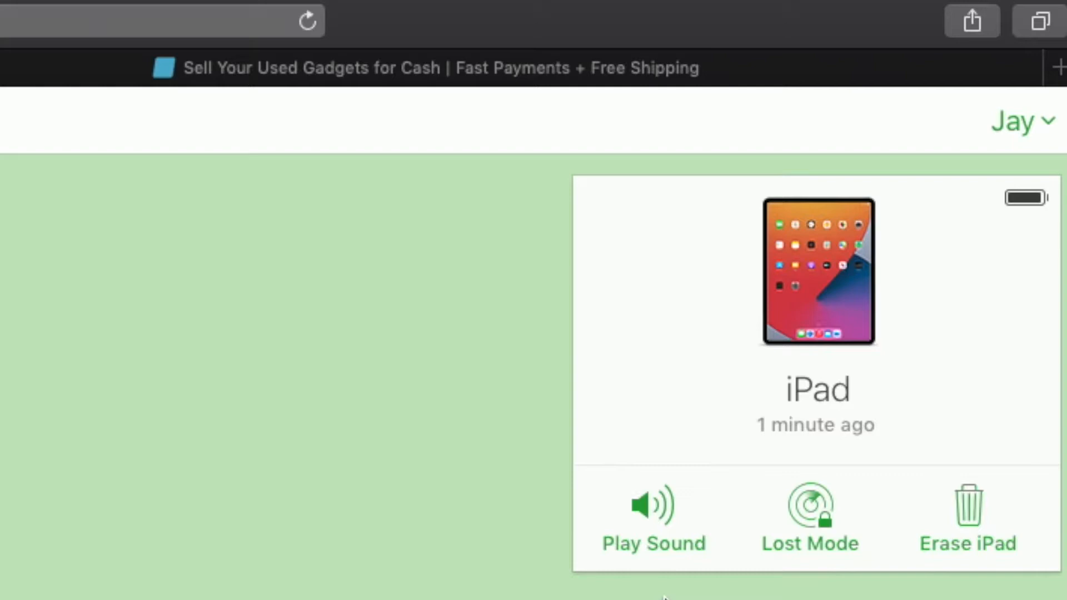
mouse_move(664, 570)
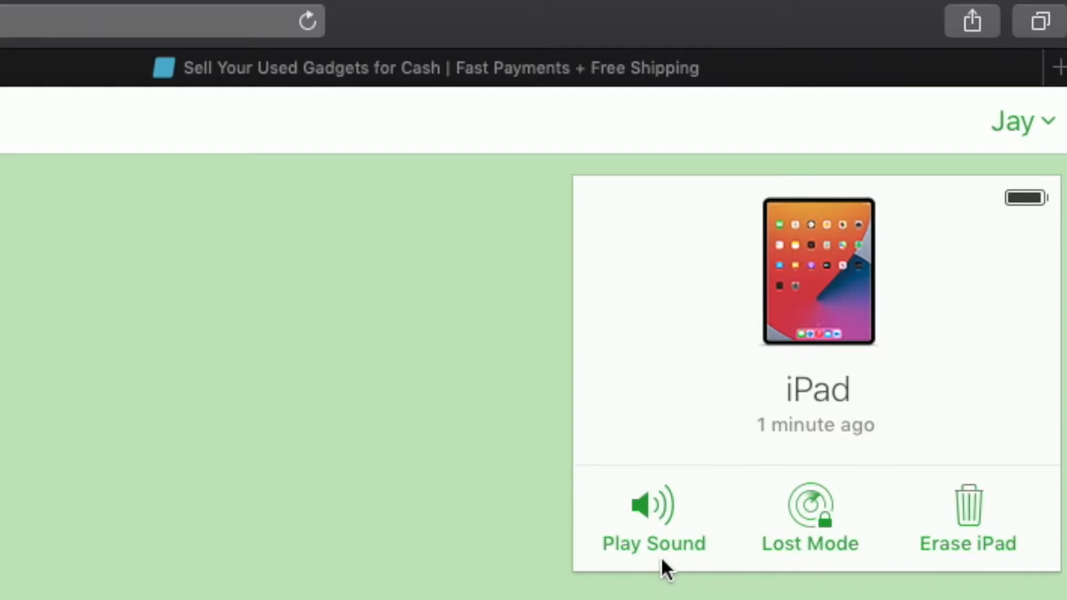
mouse_move(827, 572)
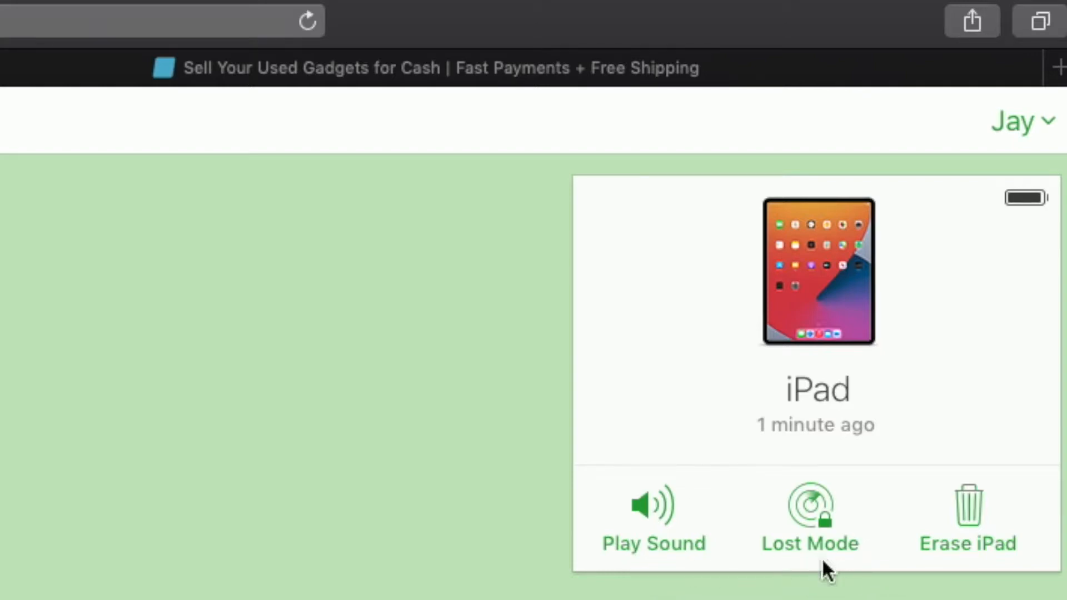
mouse_move(966, 565)
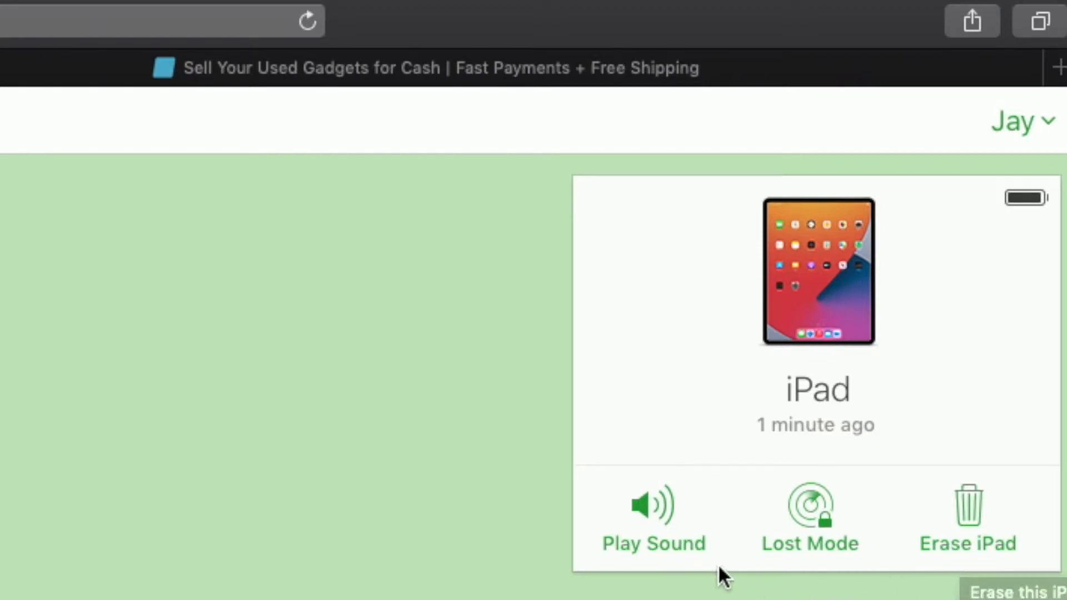
mouse_move(711, 592)
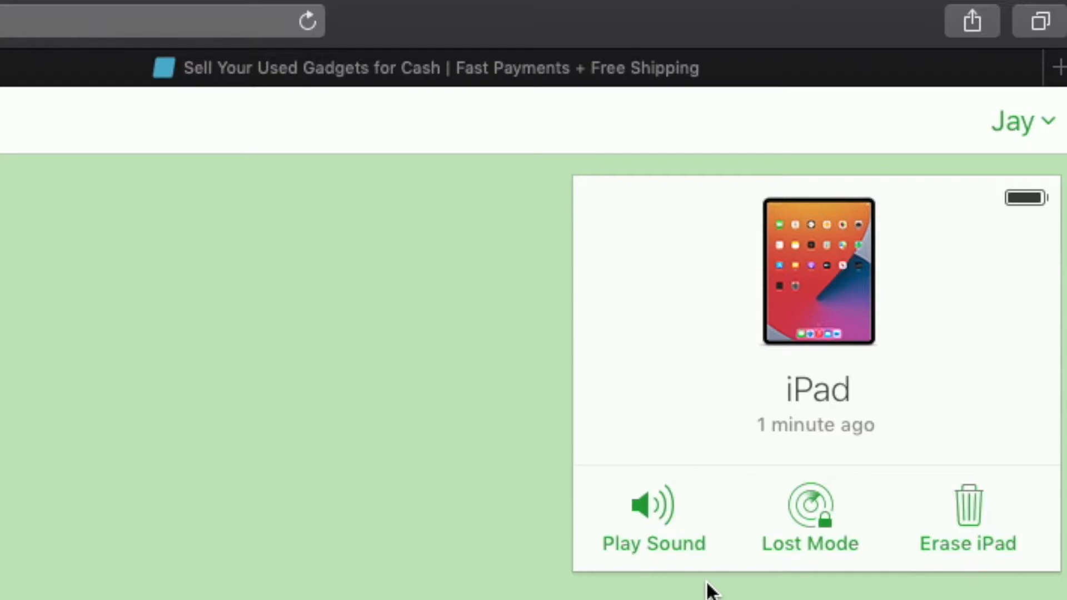
mouse_move(708, 576)
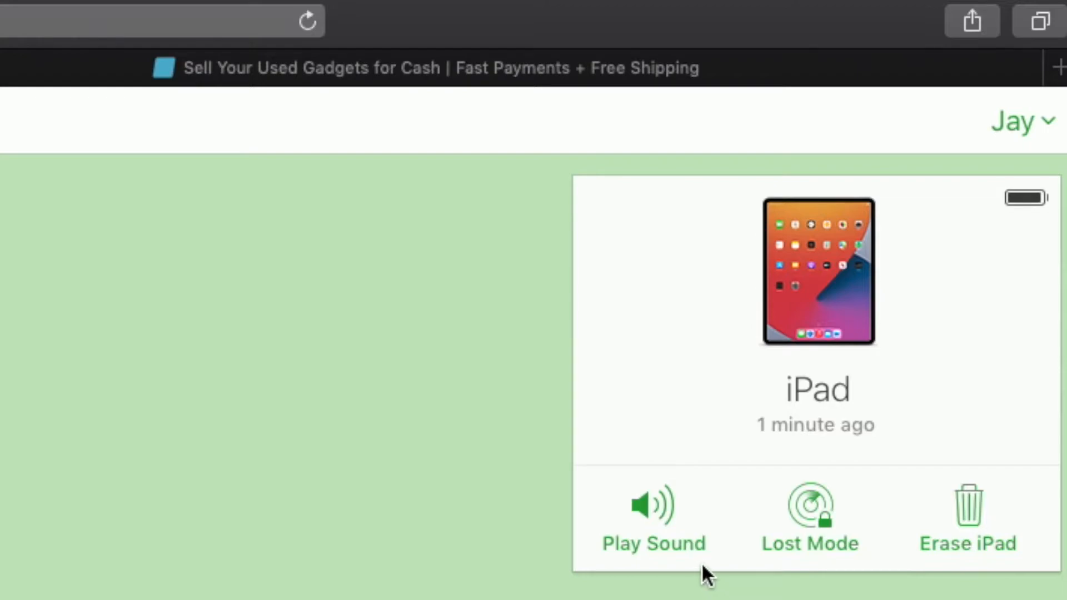
mouse_move(976, 495)
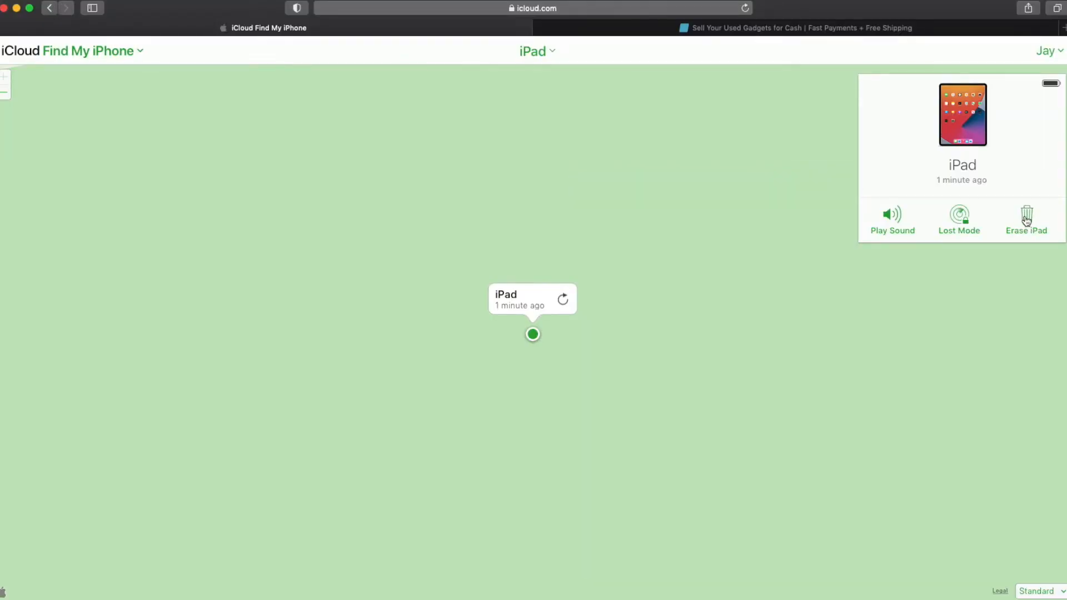
Confirm erasing the iPad and re-enter the Apple ID password
click(1026, 218)
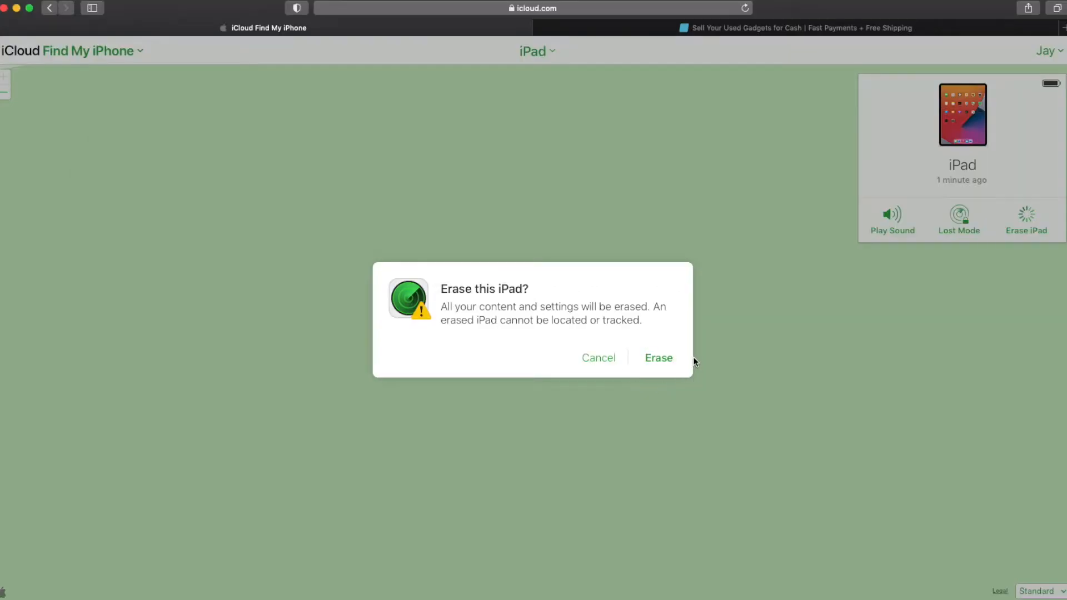
click(658, 358)
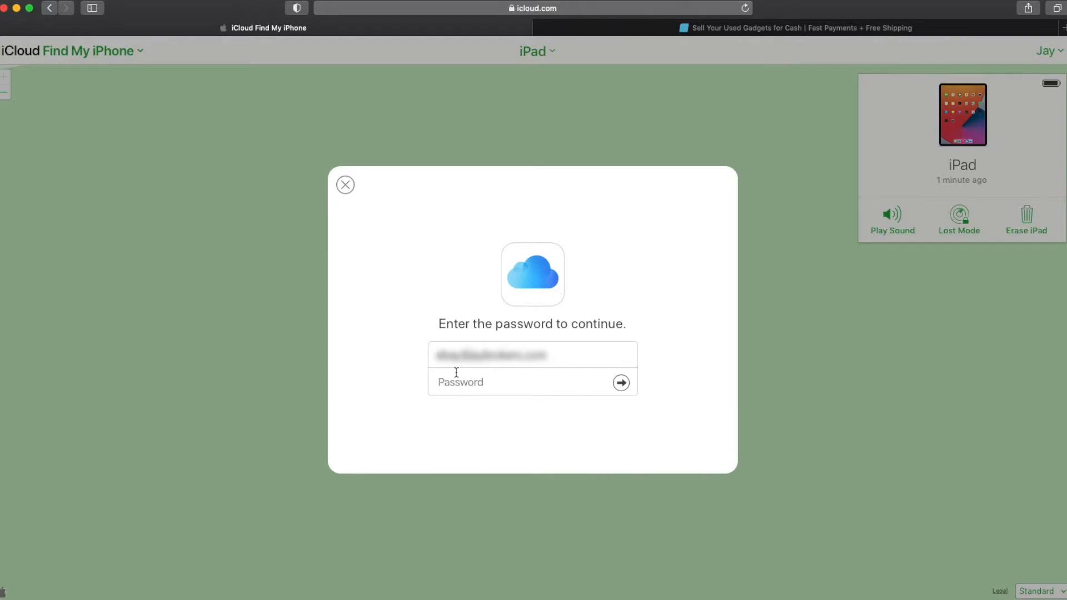
text(password)
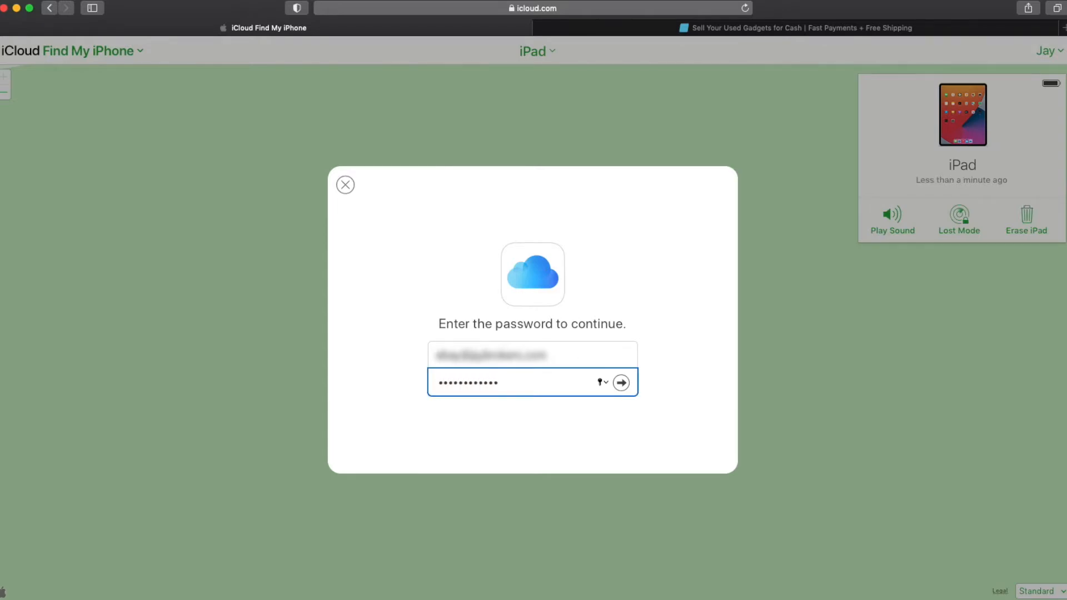
click(621, 383)
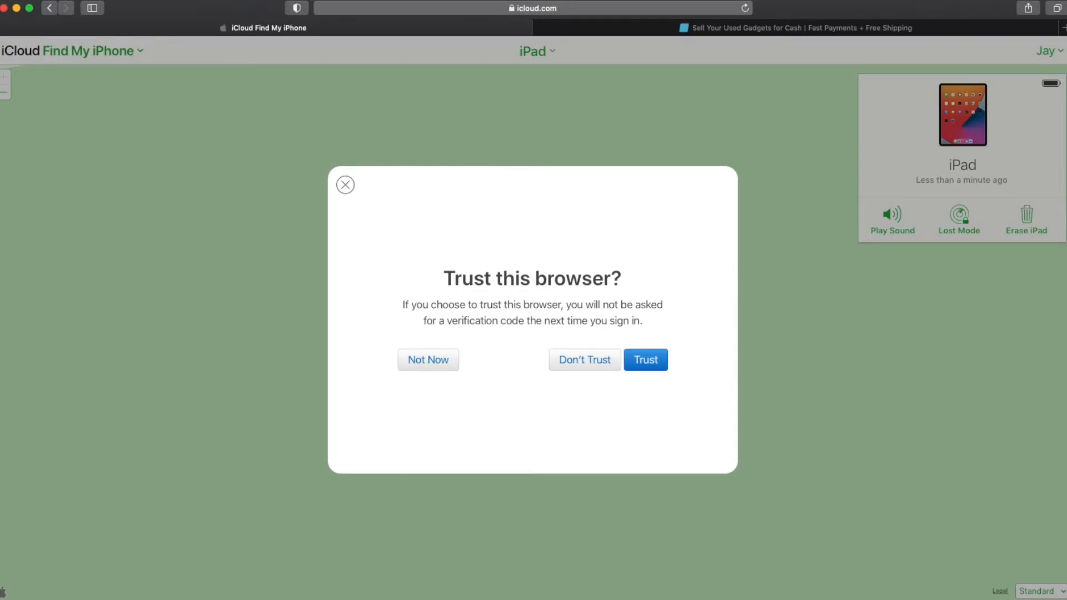
mouse_move(701, 433)
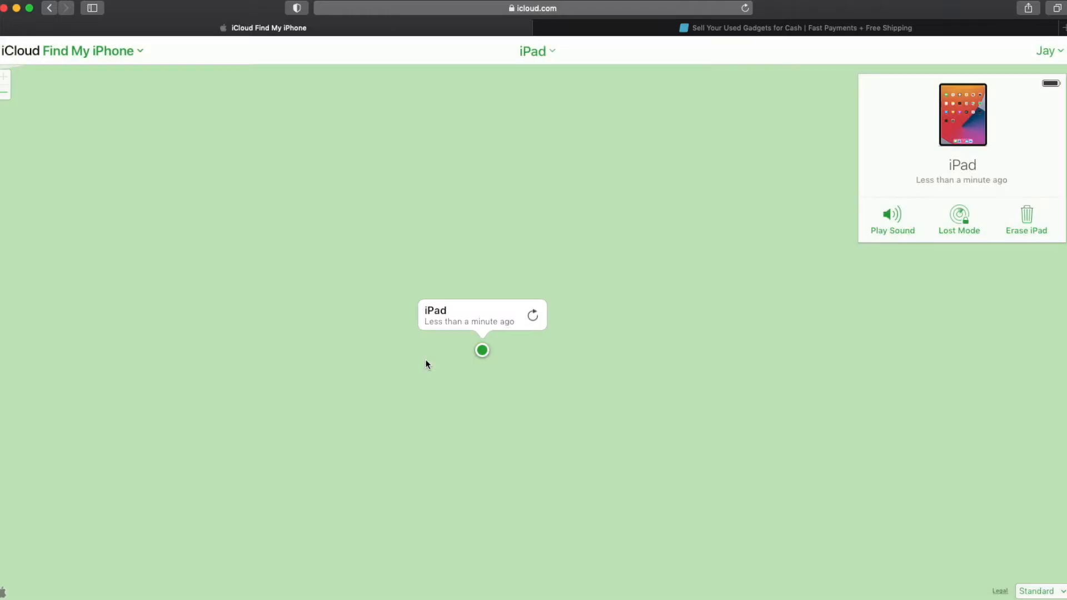
Start the iPad erase and skip the optional contact phone number
click(1027, 219)
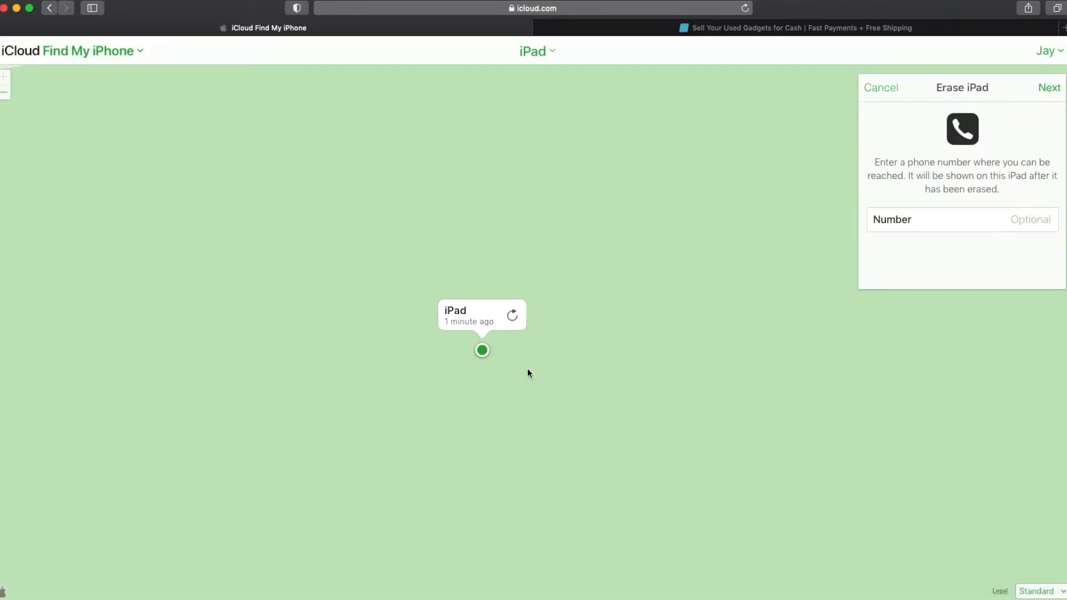
mouse_move(1046, 207)
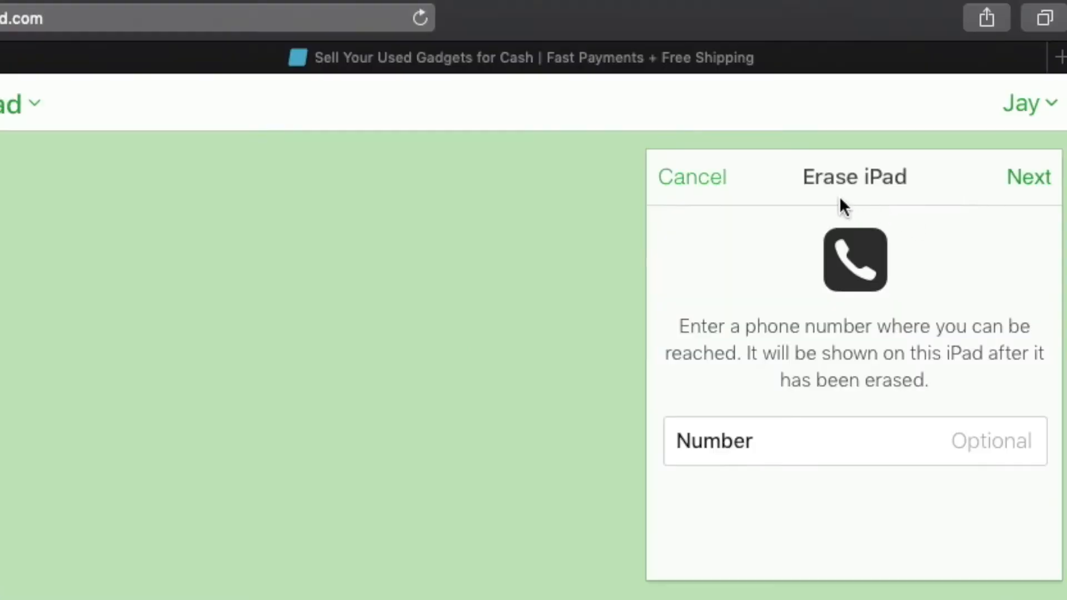
mouse_move(809, 518)
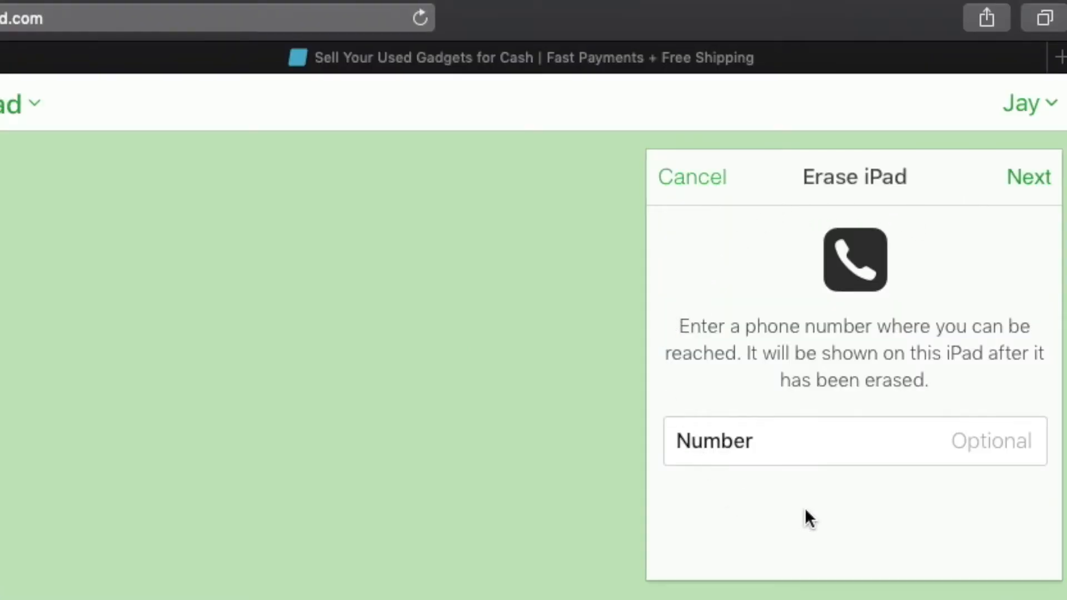
mouse_move(901, 521)
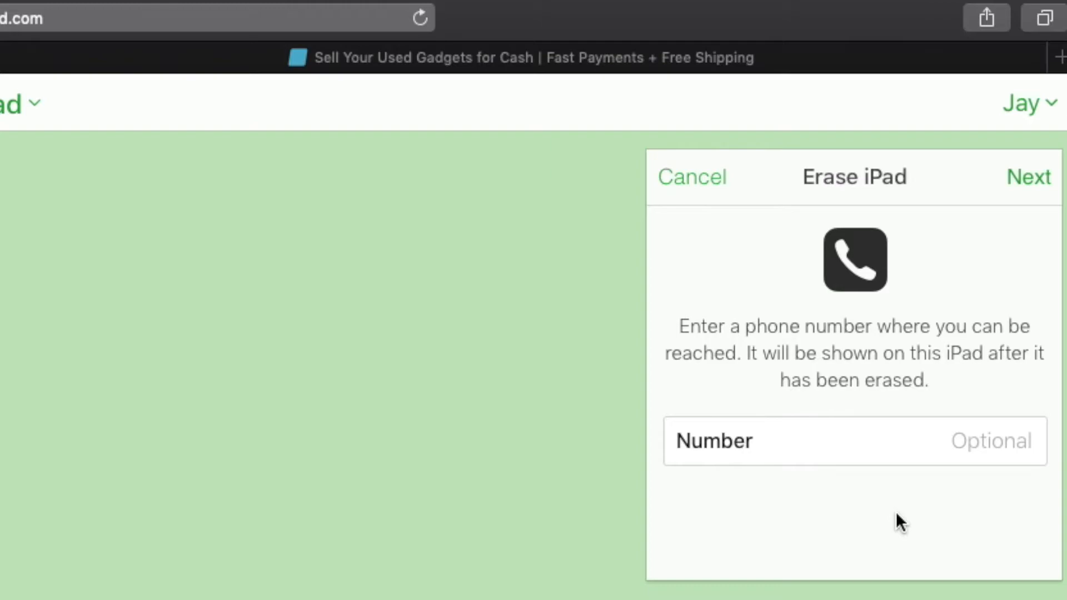
mouse_move(943, 451)
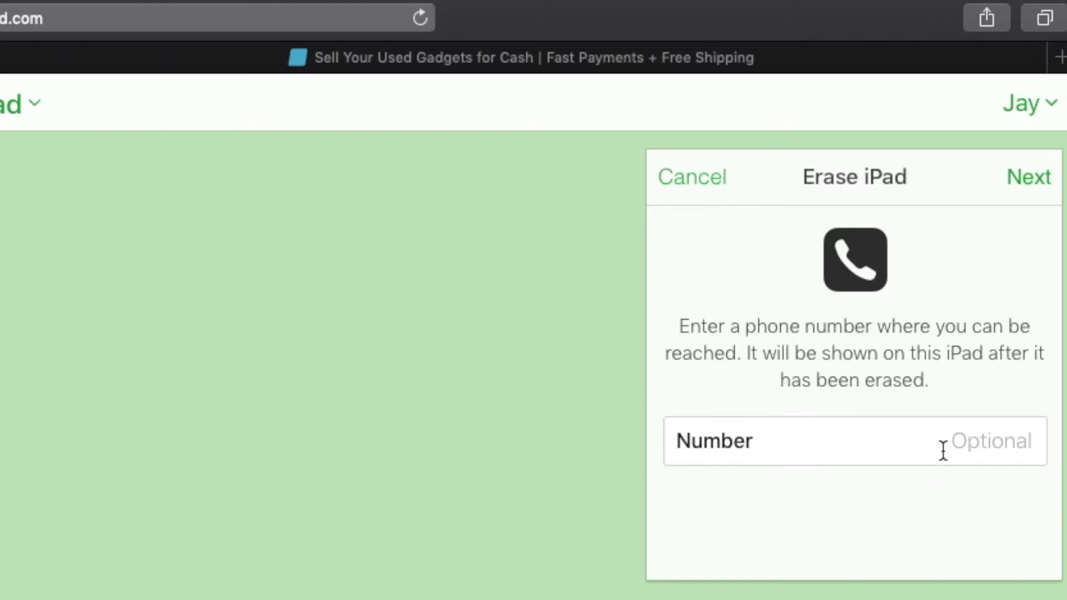
mouse_move(939, 442)
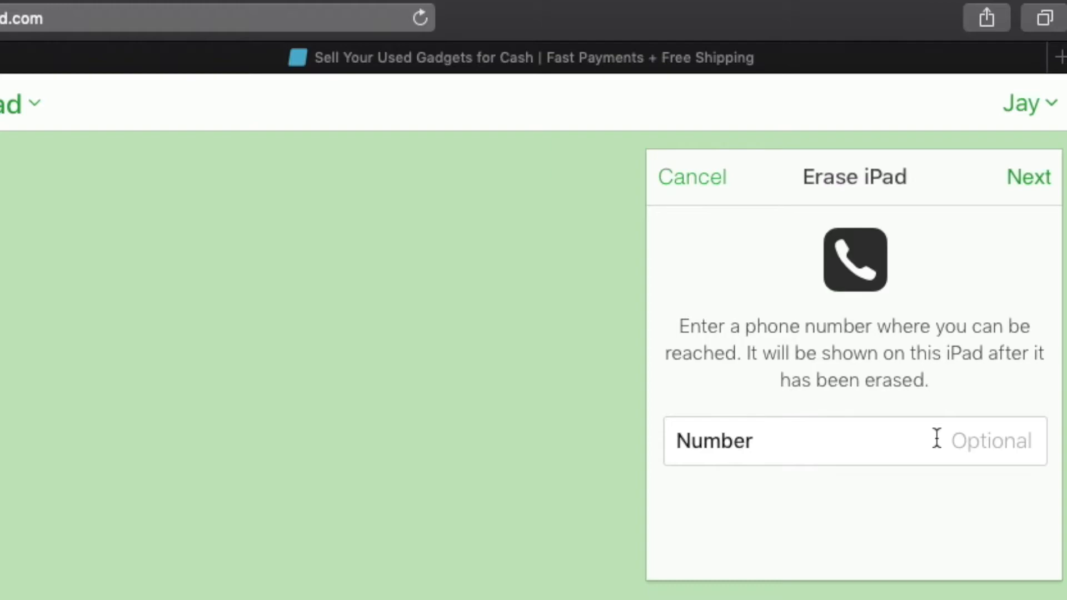
mouse_move(909, 436)
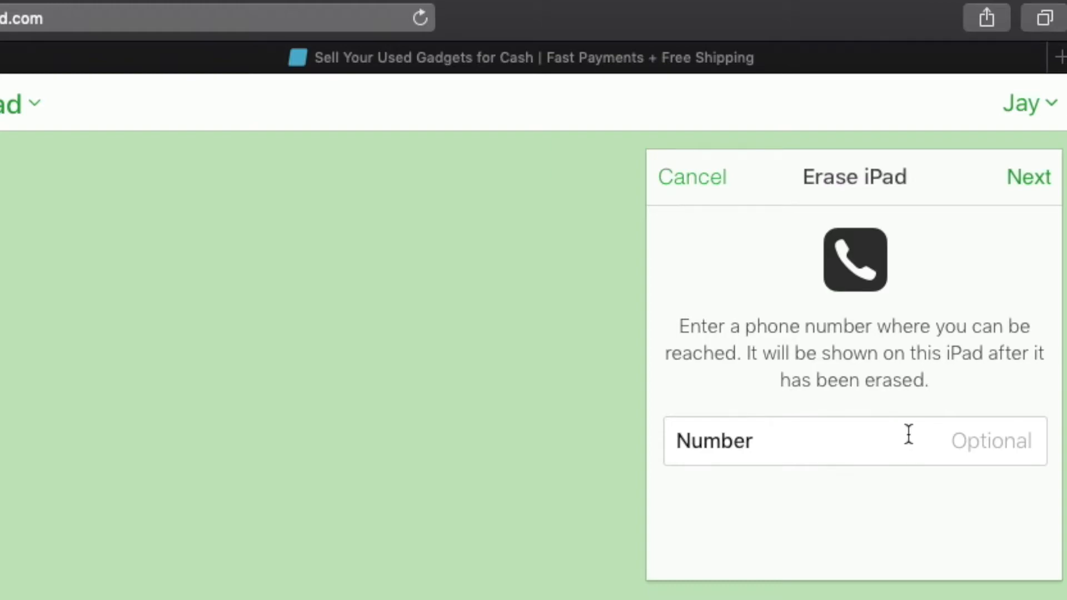
mouse_move(1013, 199)
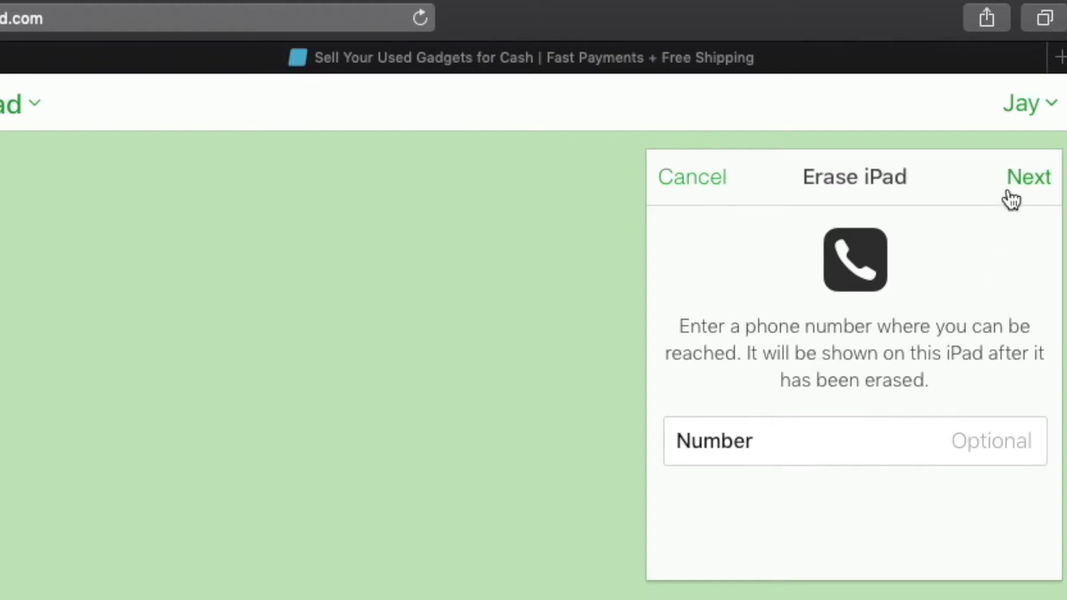
click(1028, 177)
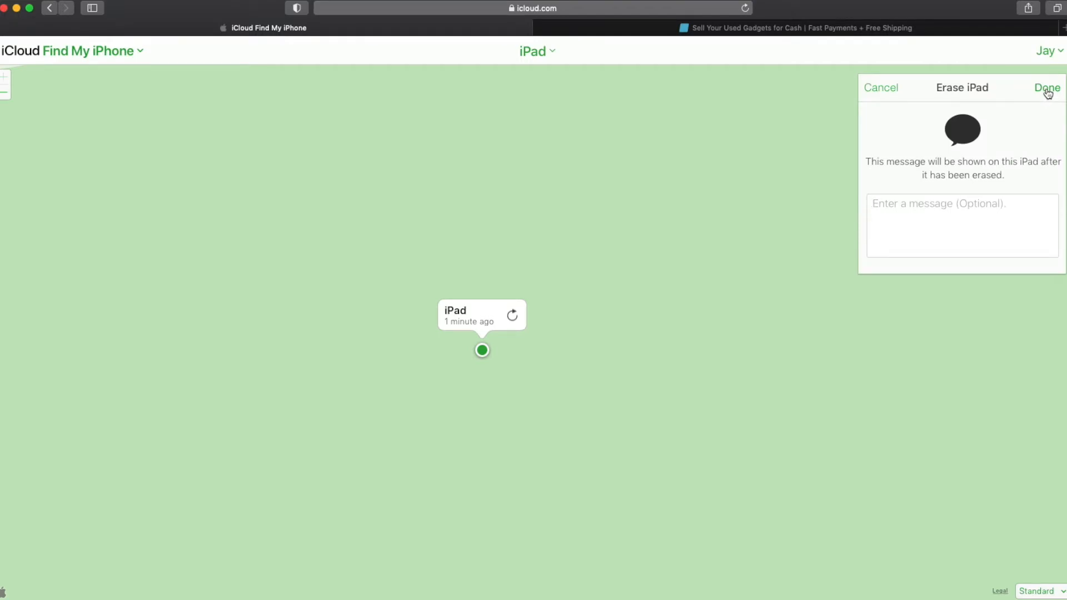
Finish the erase without a message and dismiss the Erase Started alert
click(1047, 87)
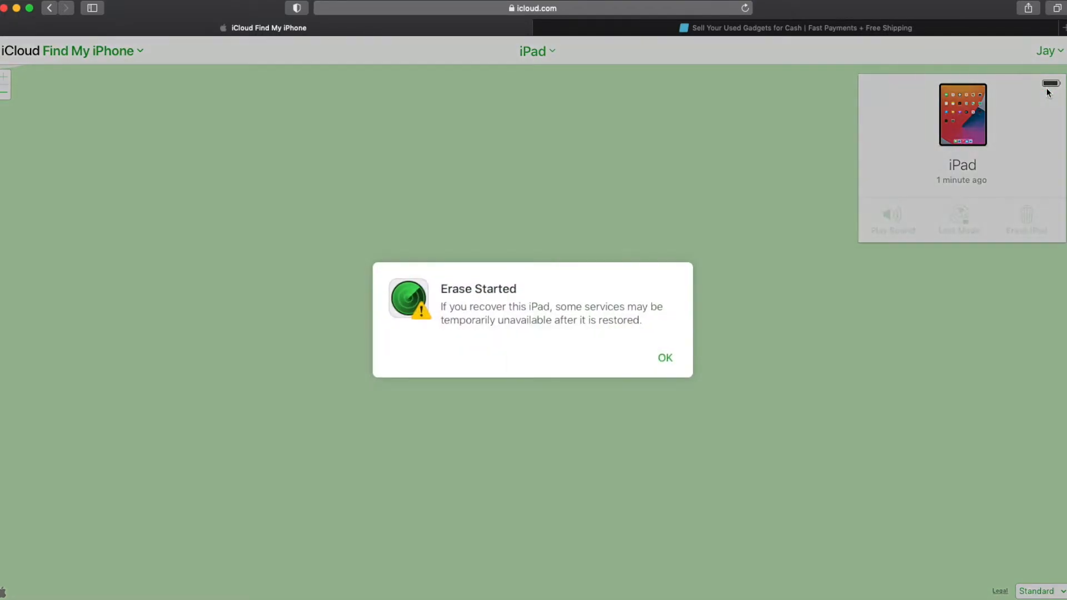
mouse_move(623, 315)
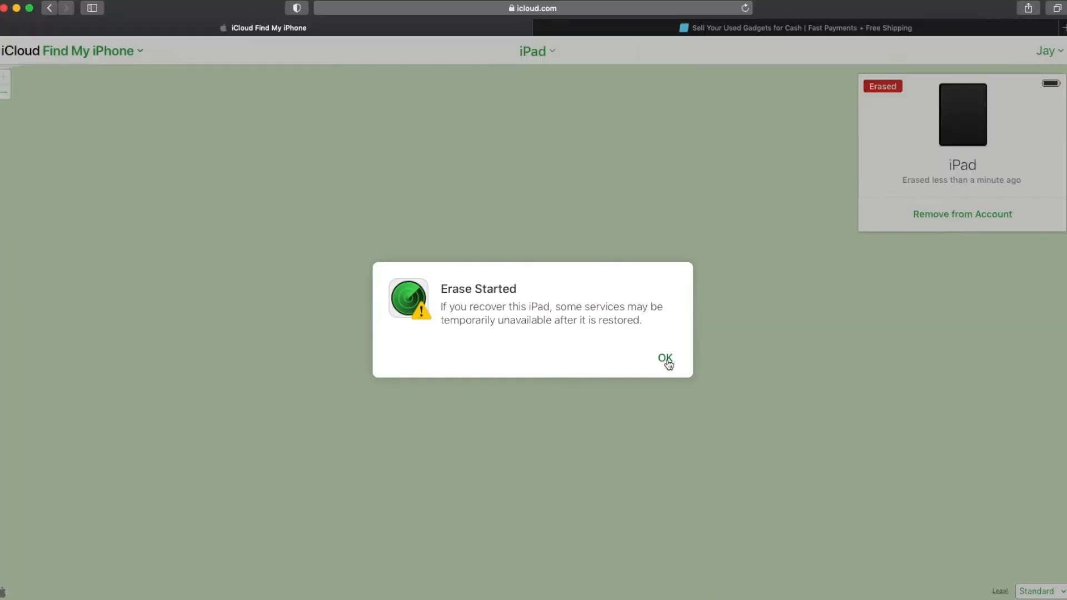
click(664, 360)
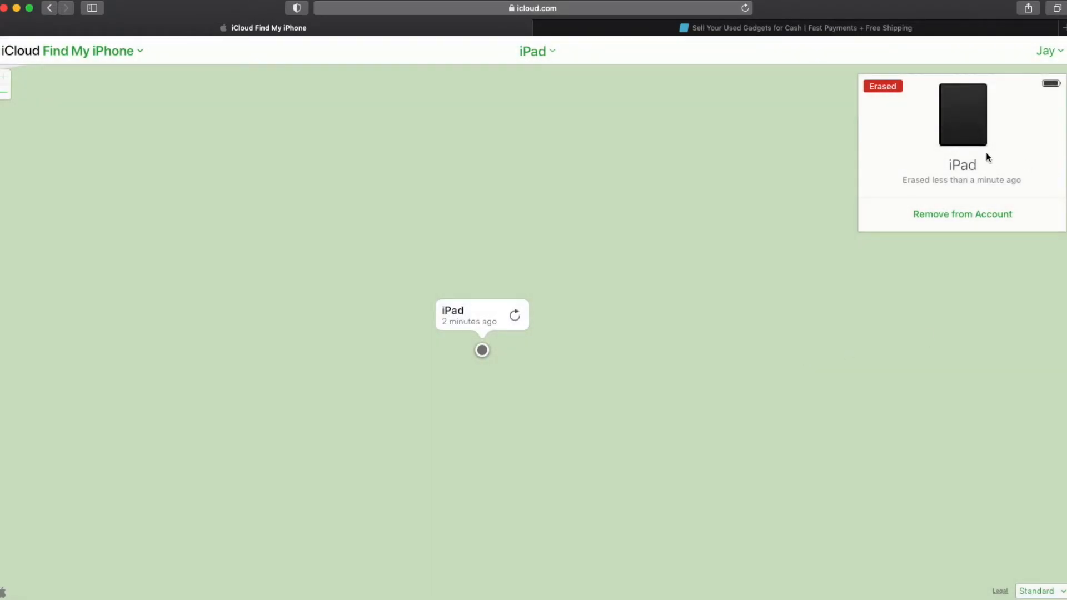
mouse_move(866, 195)
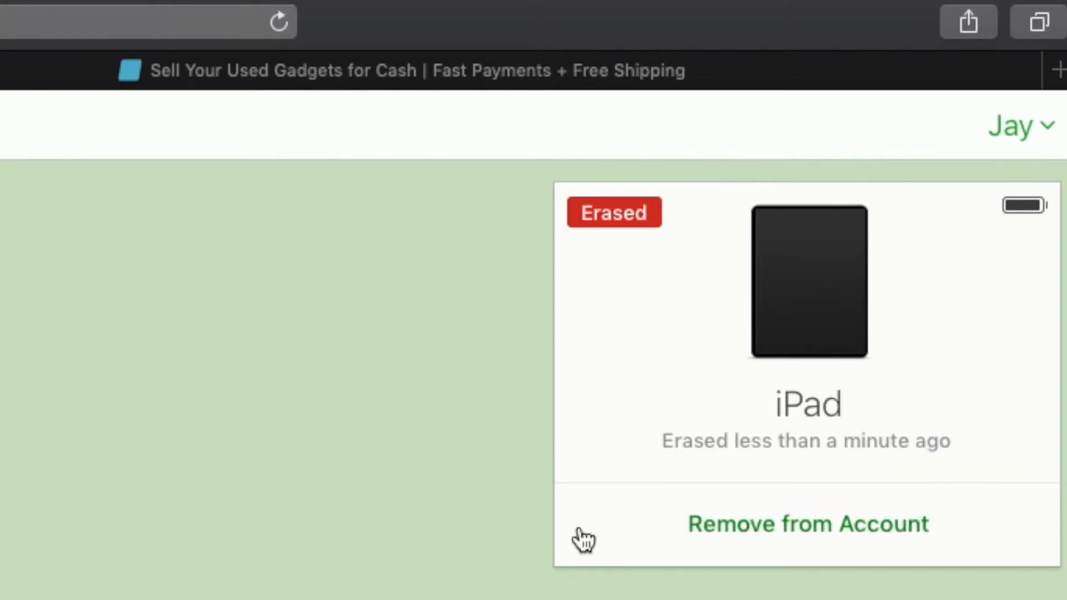
mouse_move(925, 504)
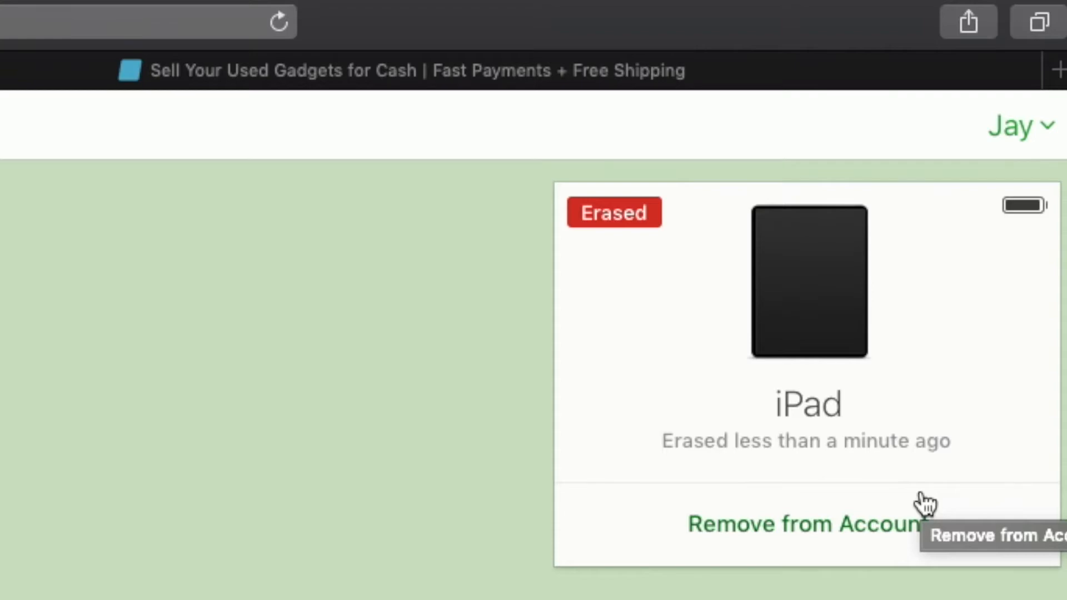
mouse_move(767, 568)
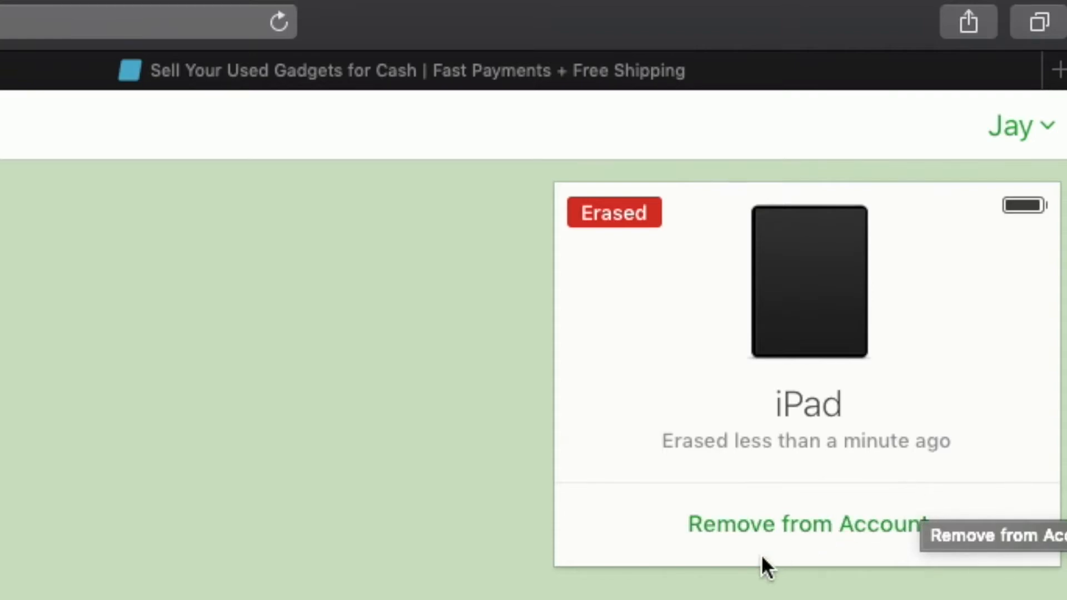
mouse_move(817, 561)
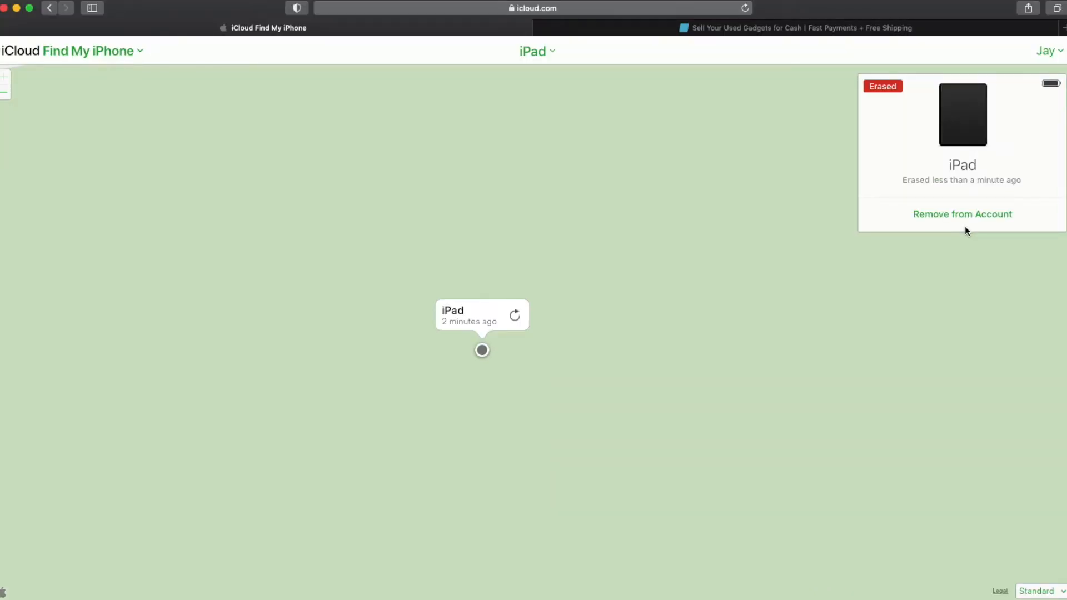
mouse_move(962, 225)
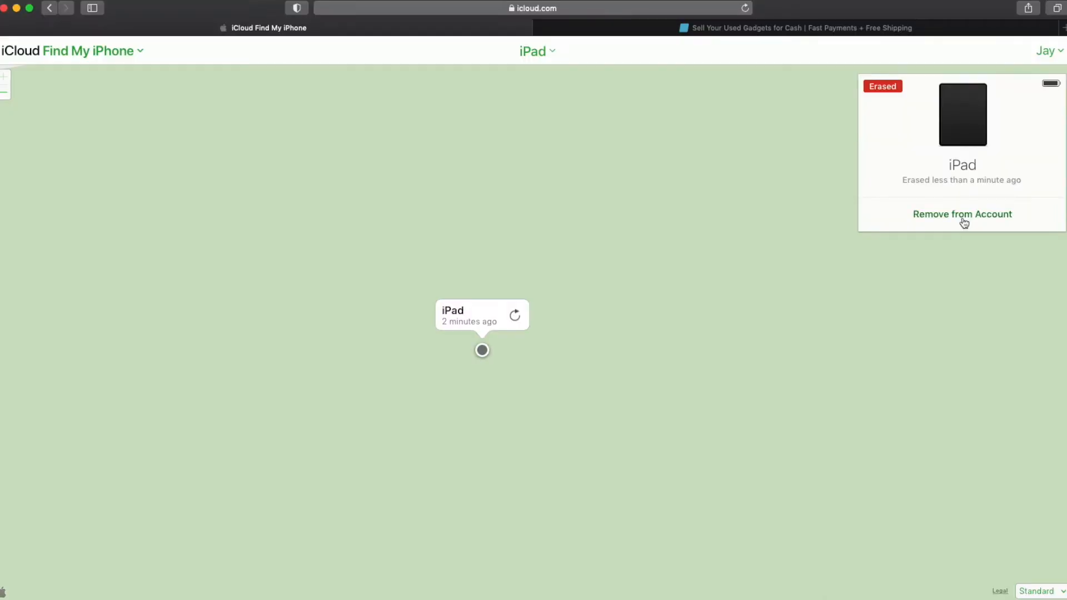
Remove the erased iPad from the account, confirming the Remove iPad? prompt
click(962, 214)
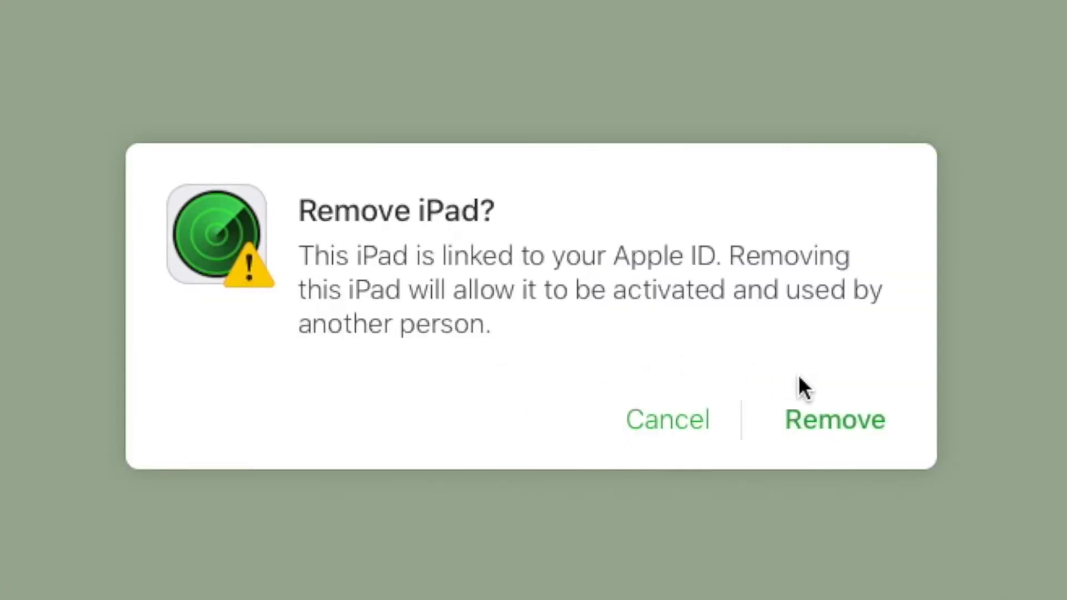
mouse_move(835, 419)
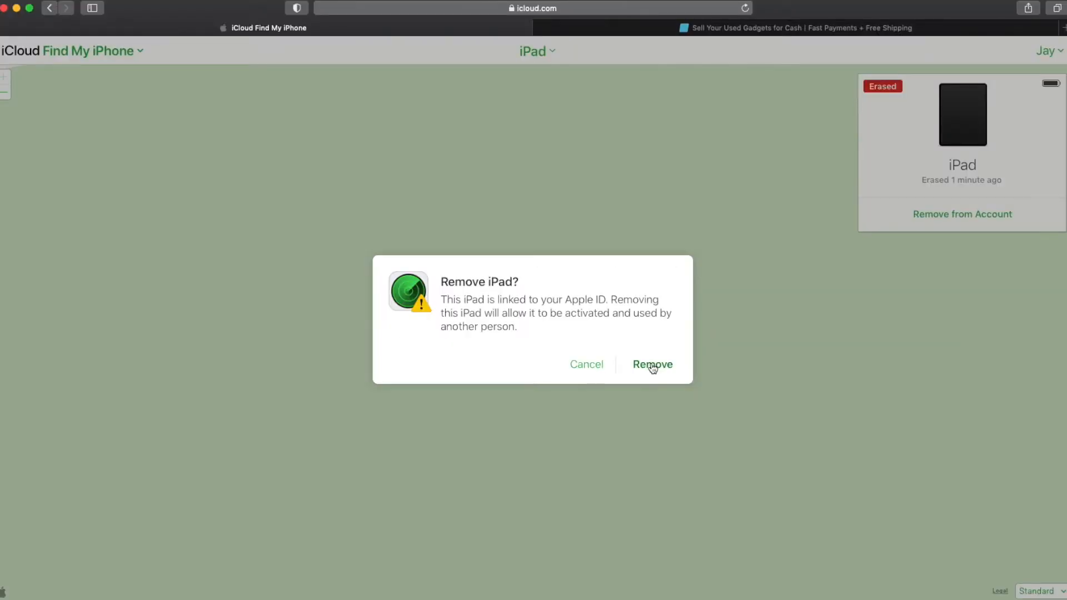
click(651, 364)
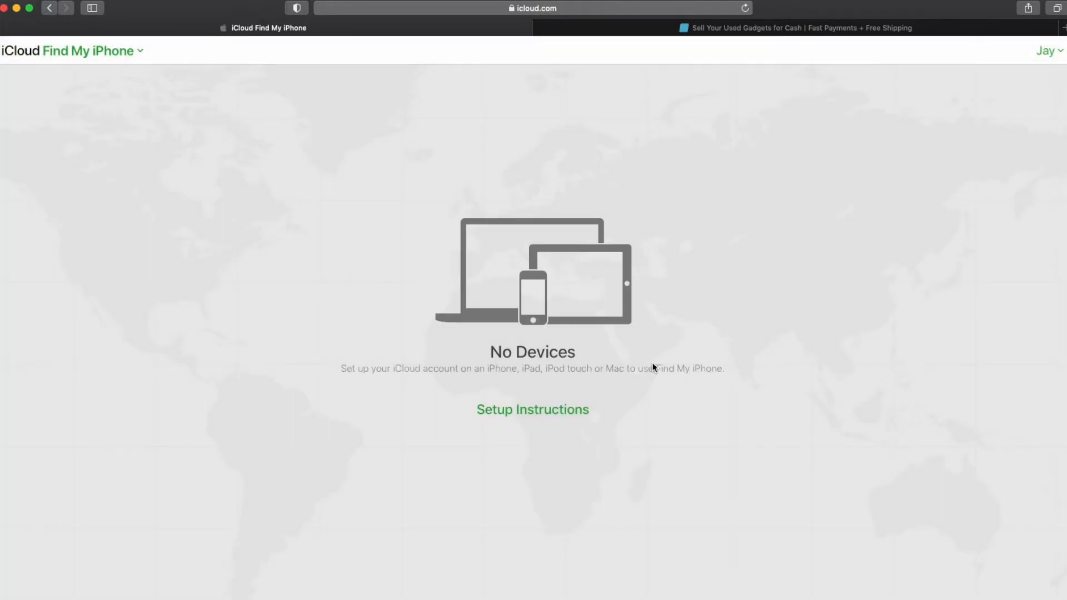
mouse_move(646, 221)
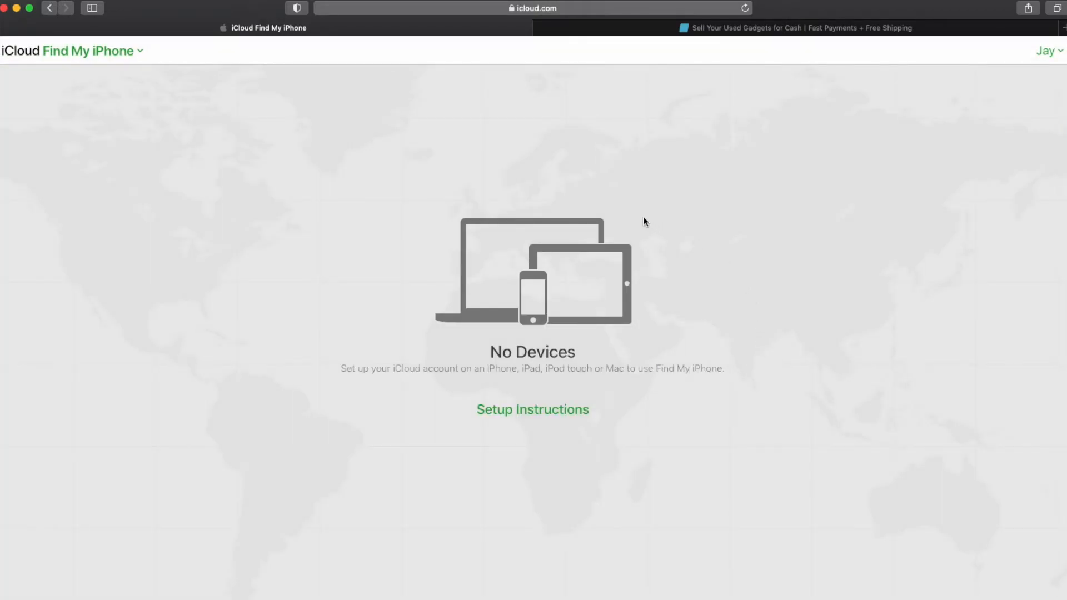
mouse_move(577, 429)
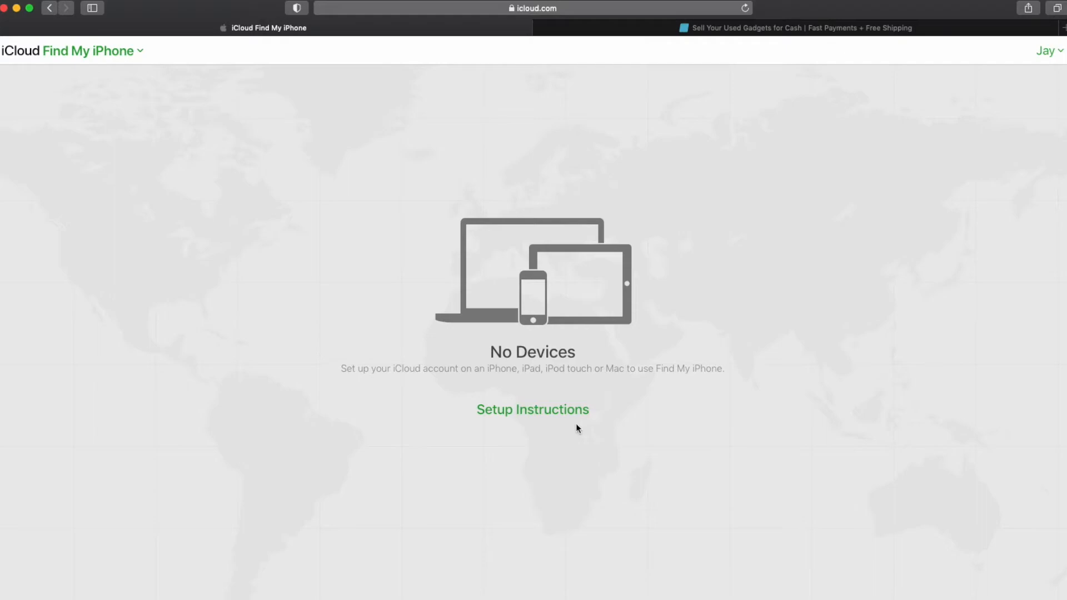
mouse_move(601, 225)
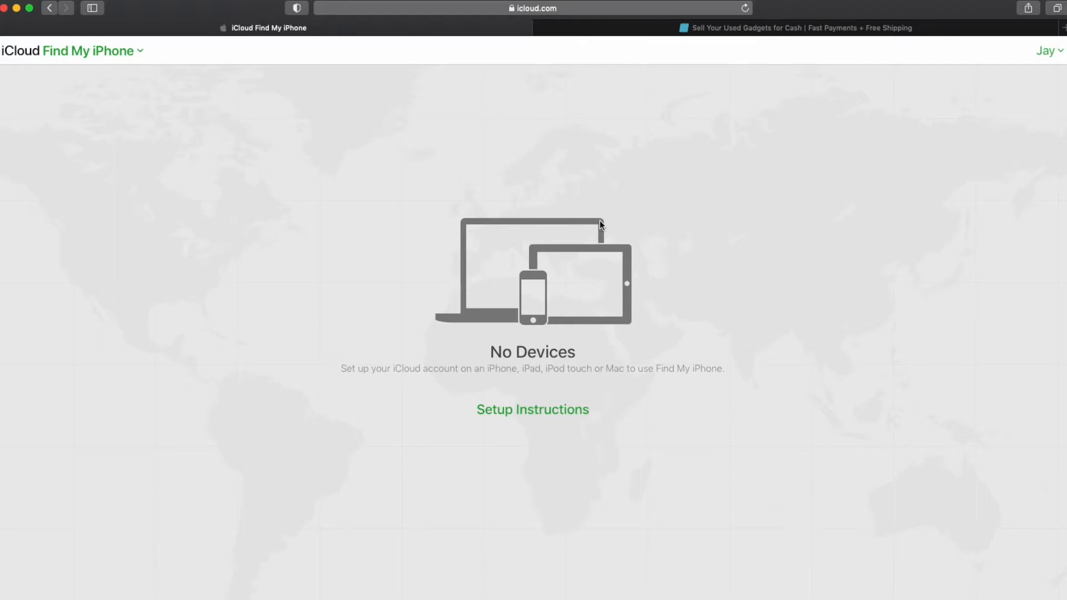
mouse_move(551, 131)
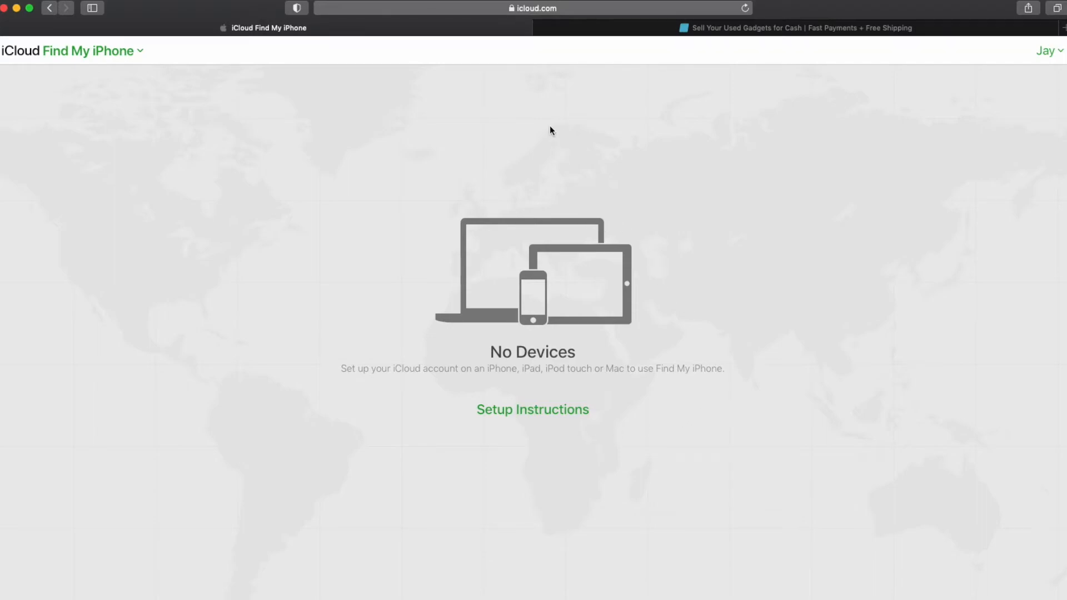
mouse_move(537, 63)
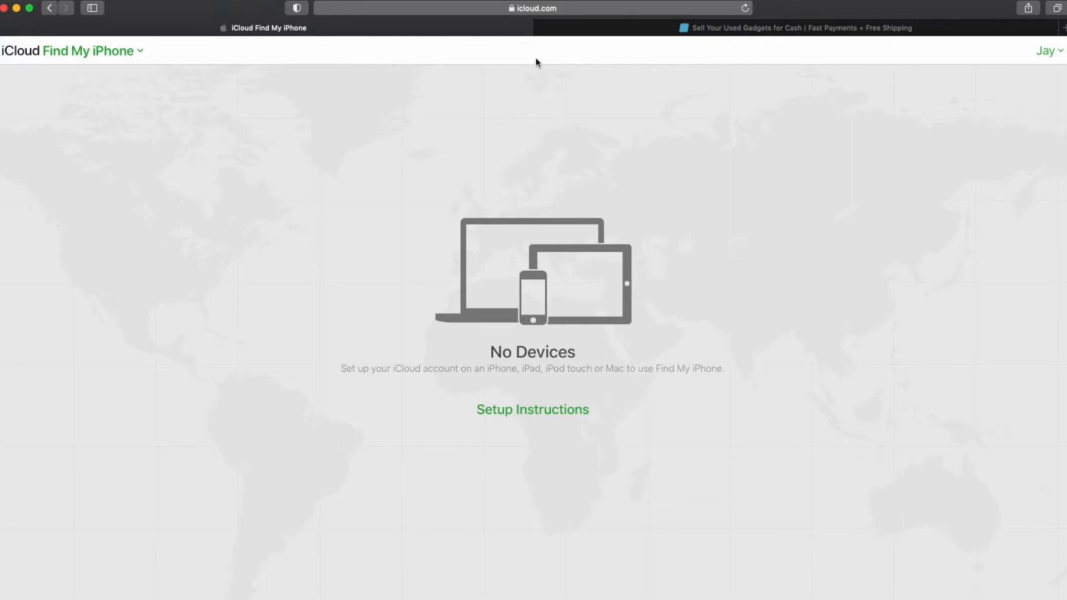
mouse_move(765, 273)
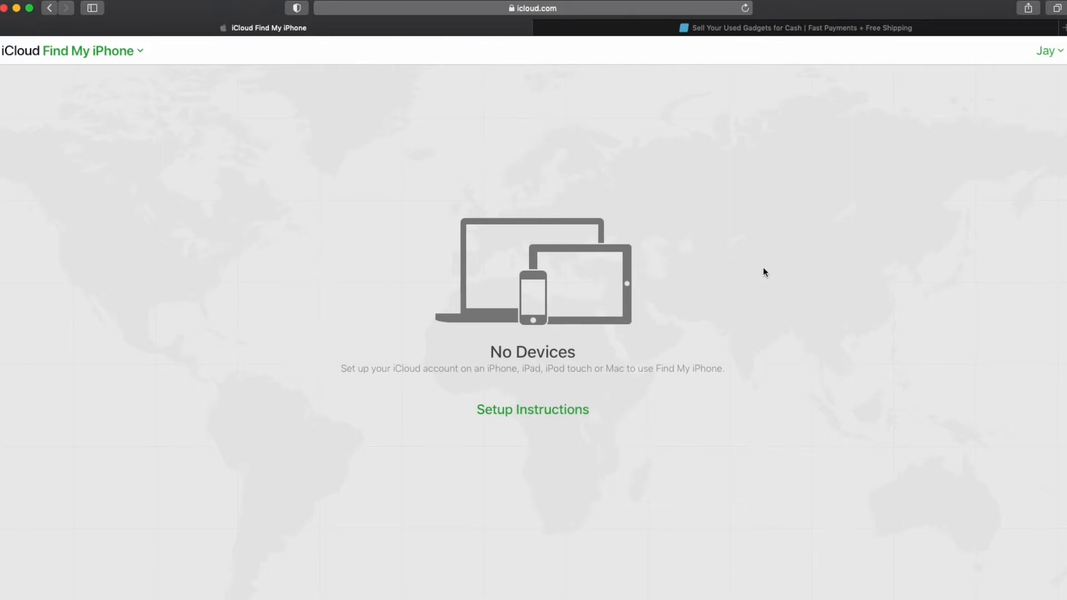
mouse_move(470, 227)
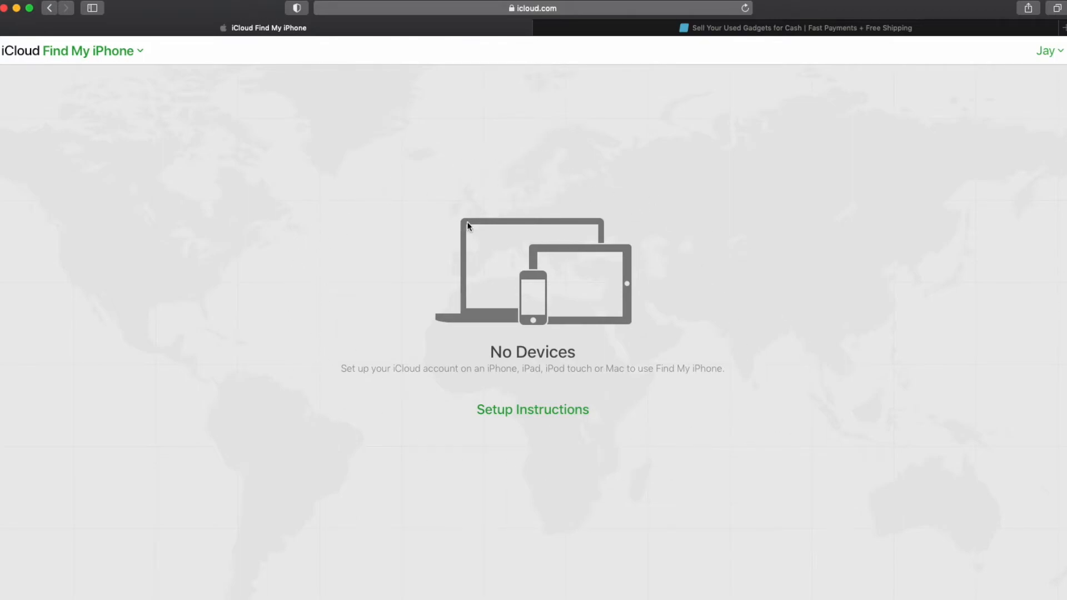
mouse_move(689, 264)
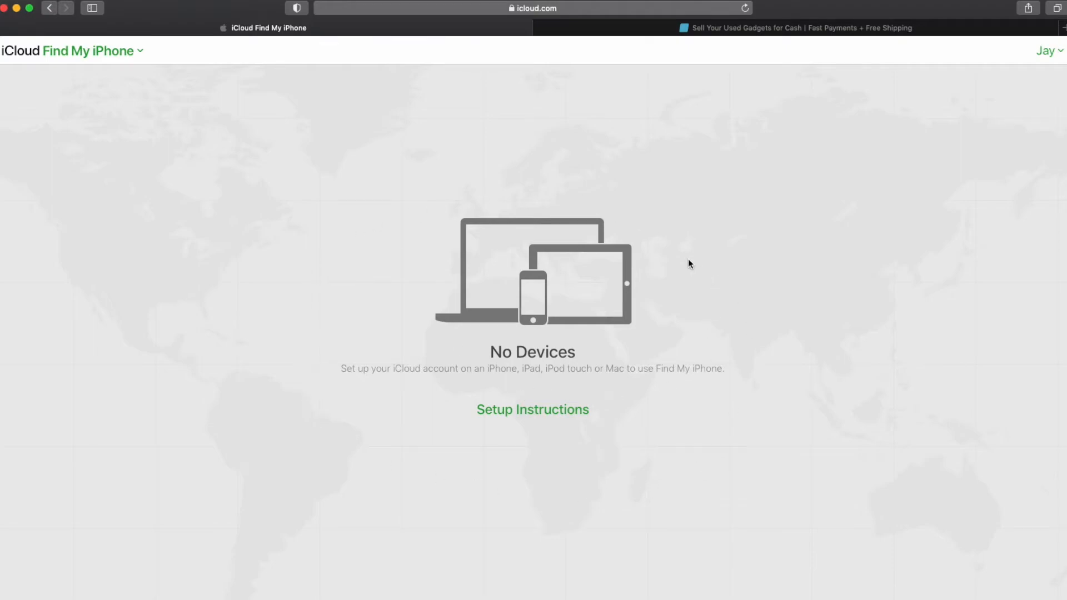
mouse_move(695, 367)
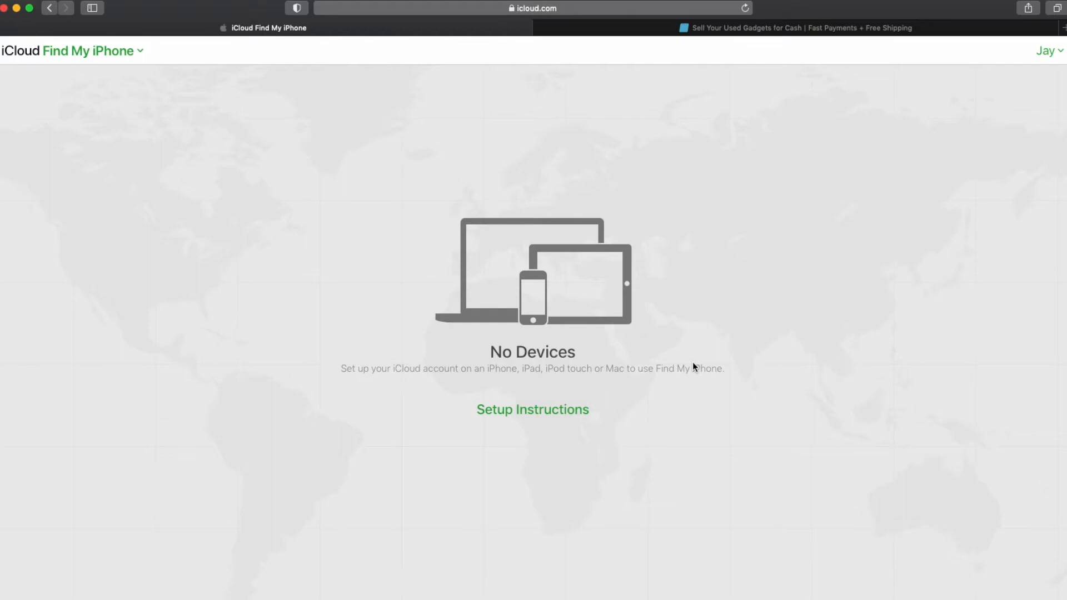
mouse_move(1022, 76)
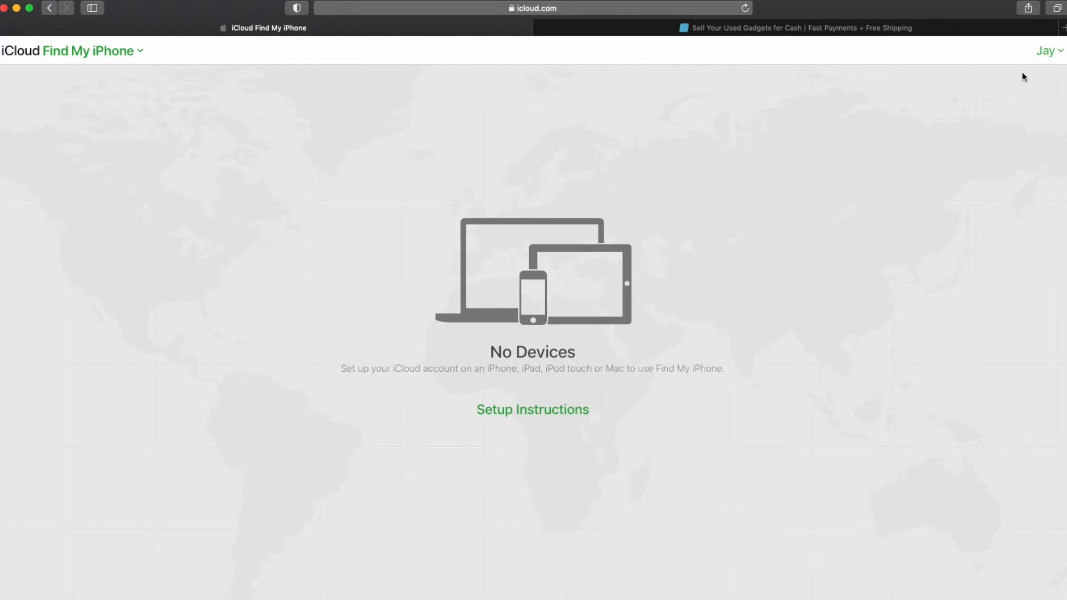
Open Account Settings from the account name dropdown at top right
click(1047, 51)
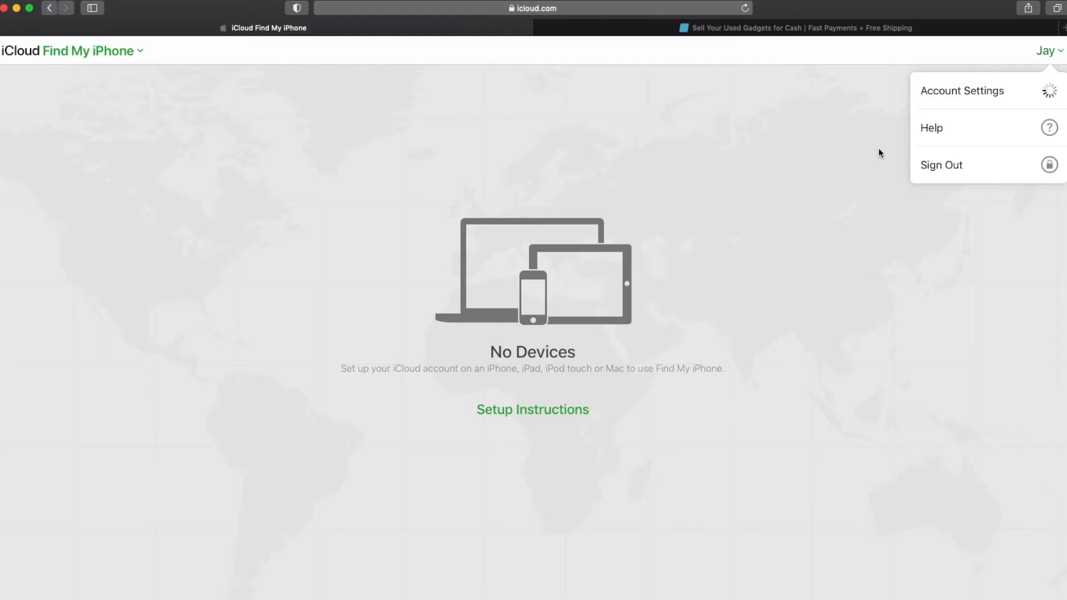
click(962, 90)
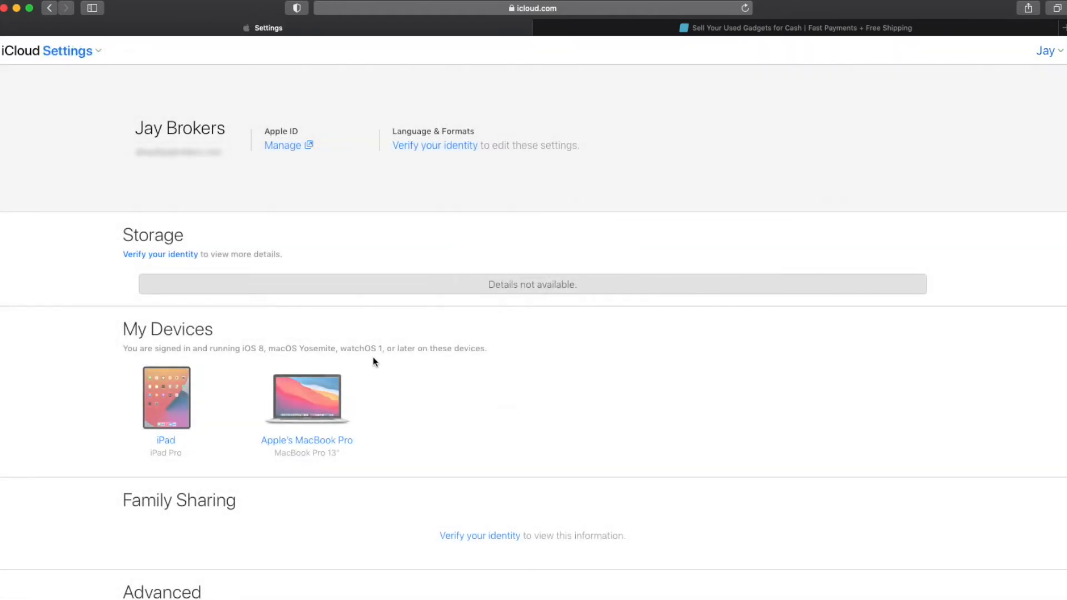
mouse_move(409, 323)
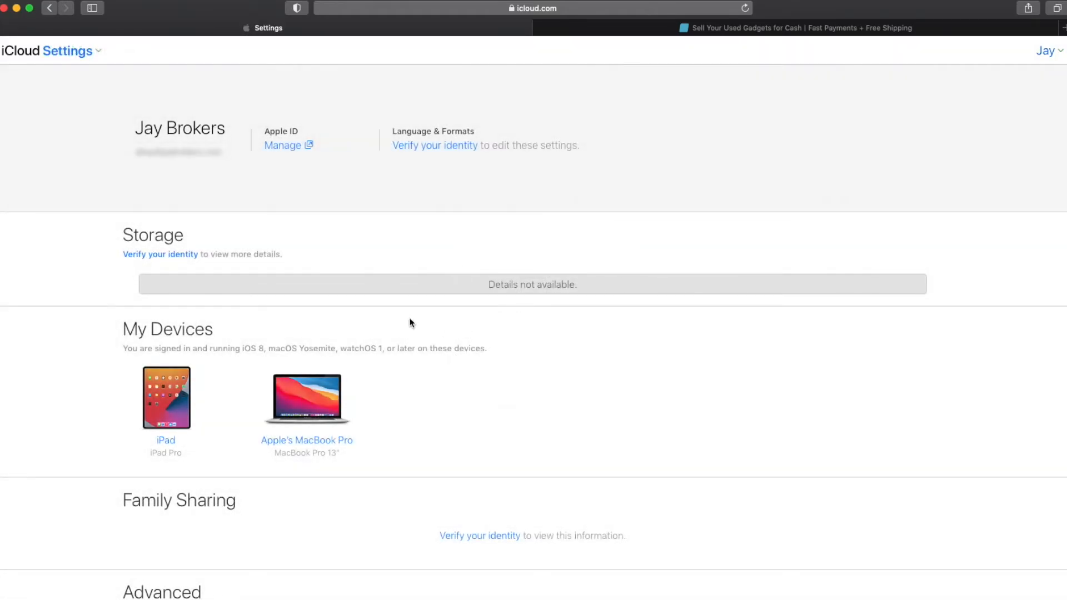
mouse_move(374, 320)
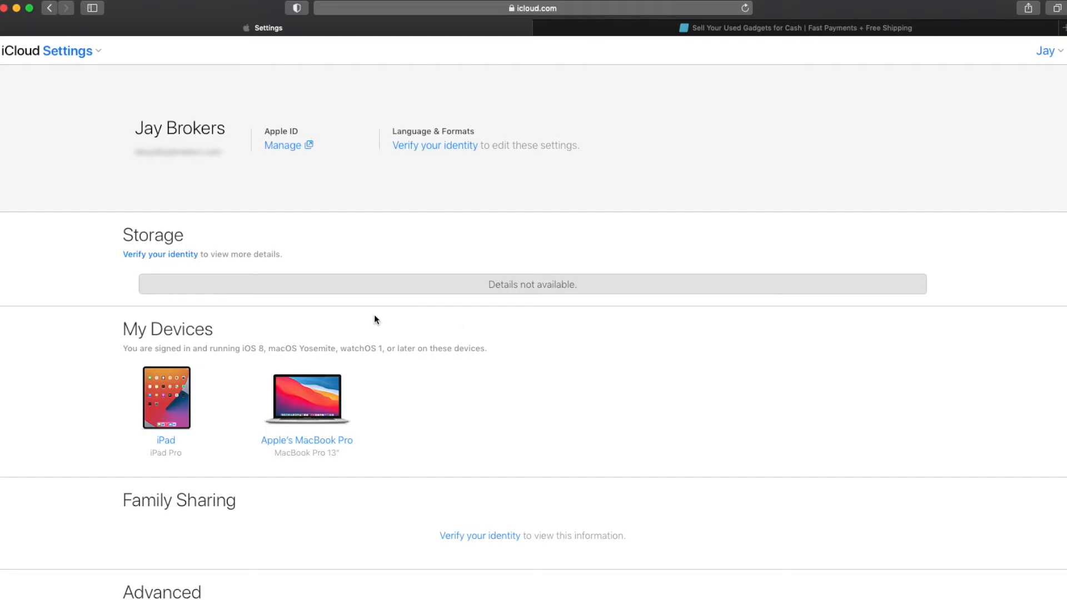
mouse_move(133, 300)
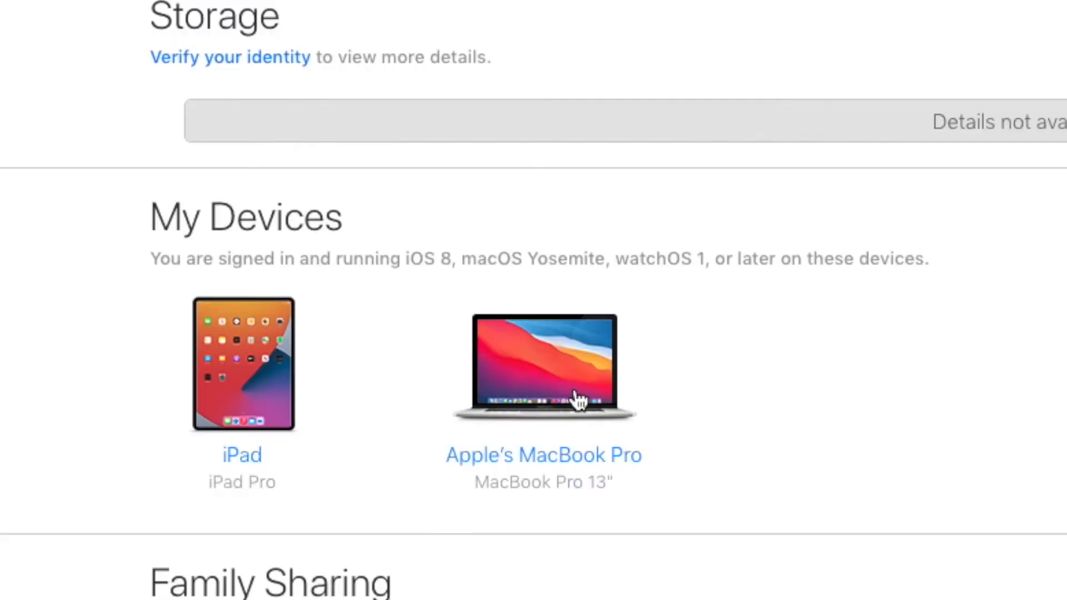
mouse_move(473, 381)
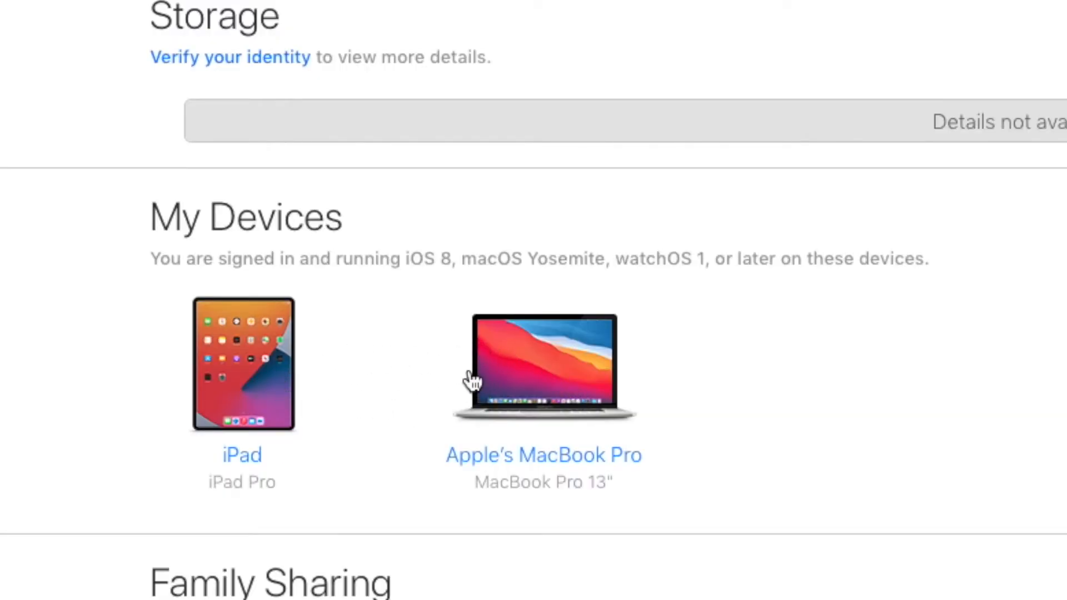
mouse_move(422, 372)
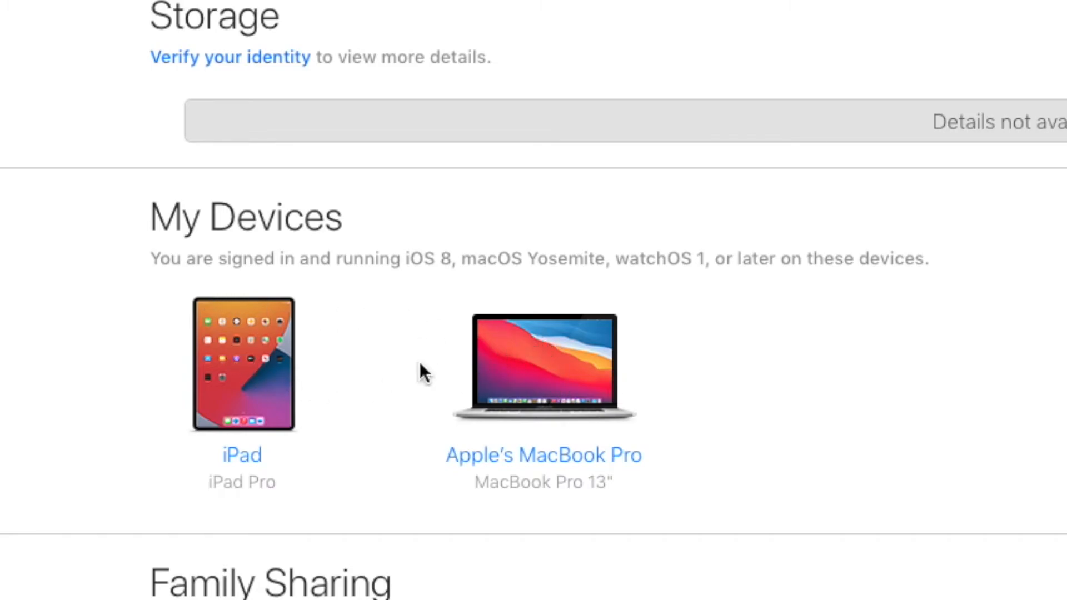
mouse_move(534, 377)
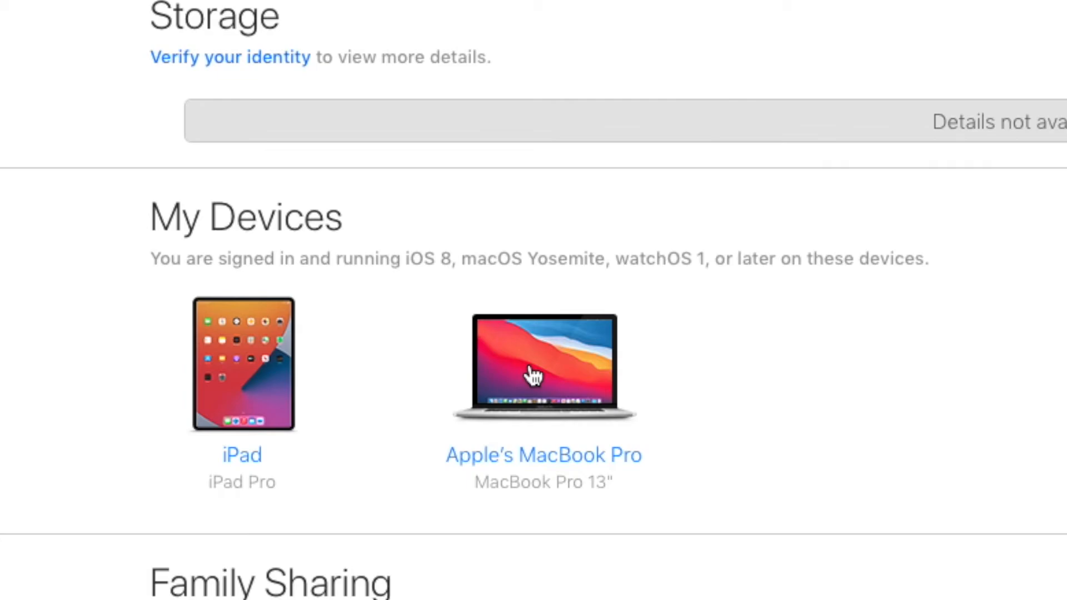
mouse_move(242, 376)
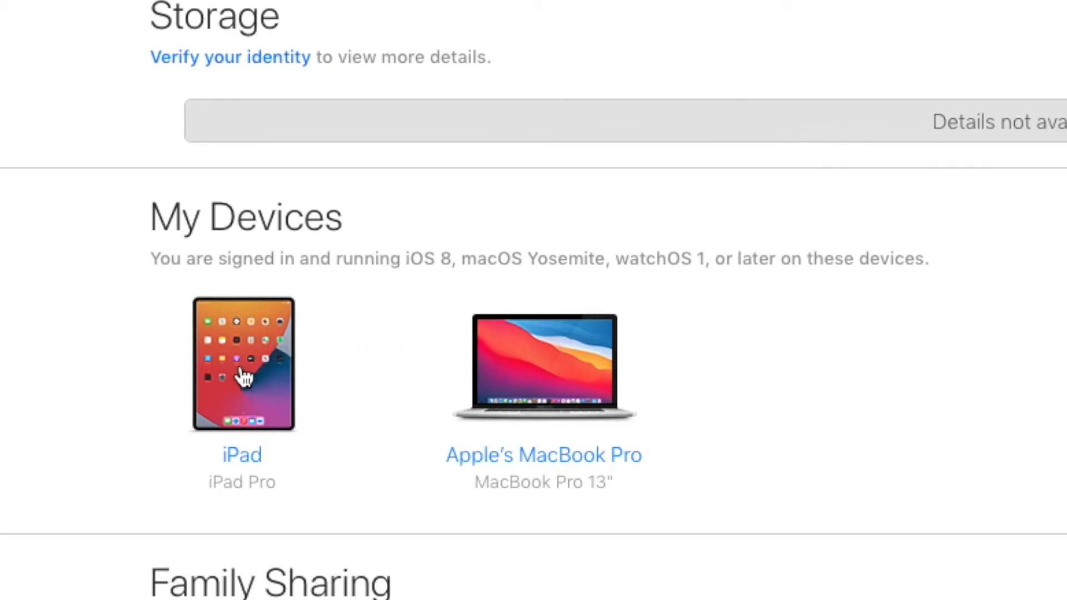
click(240, 364)
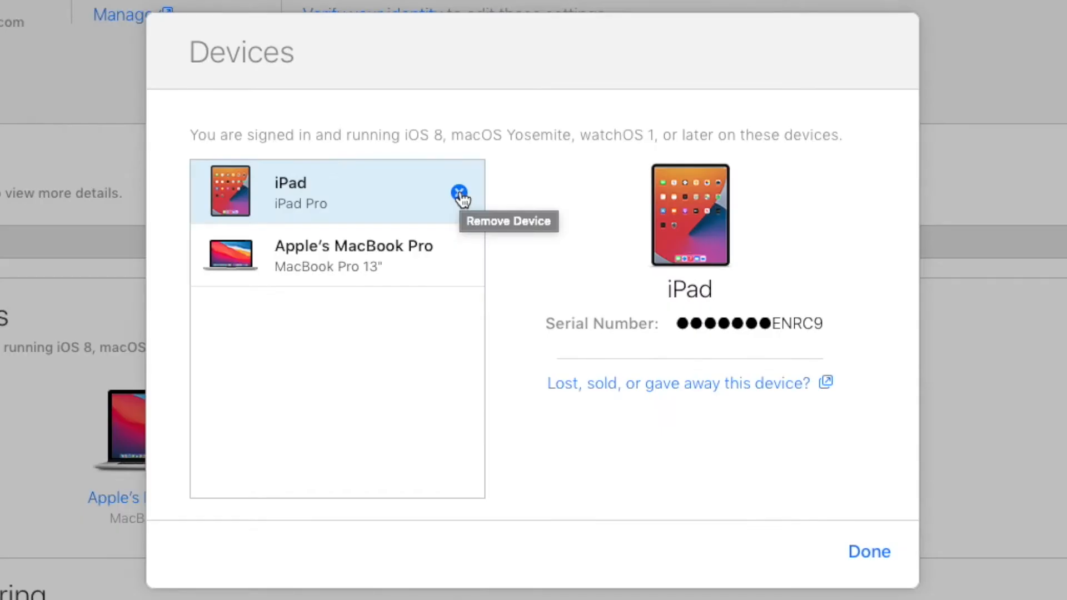
mouse_move(36, 172)
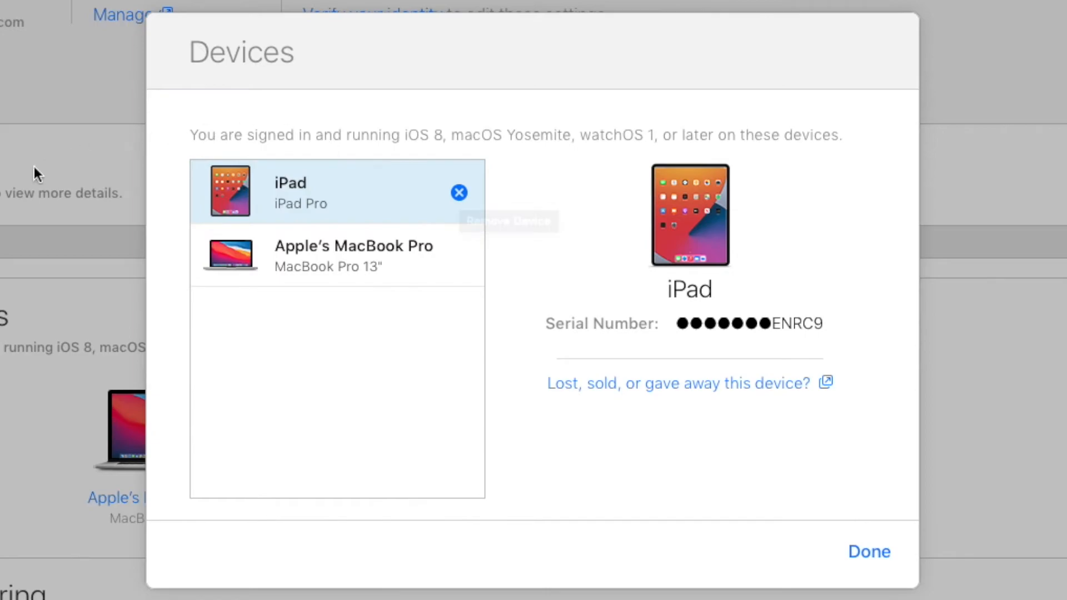
mouse_move(513, 277)
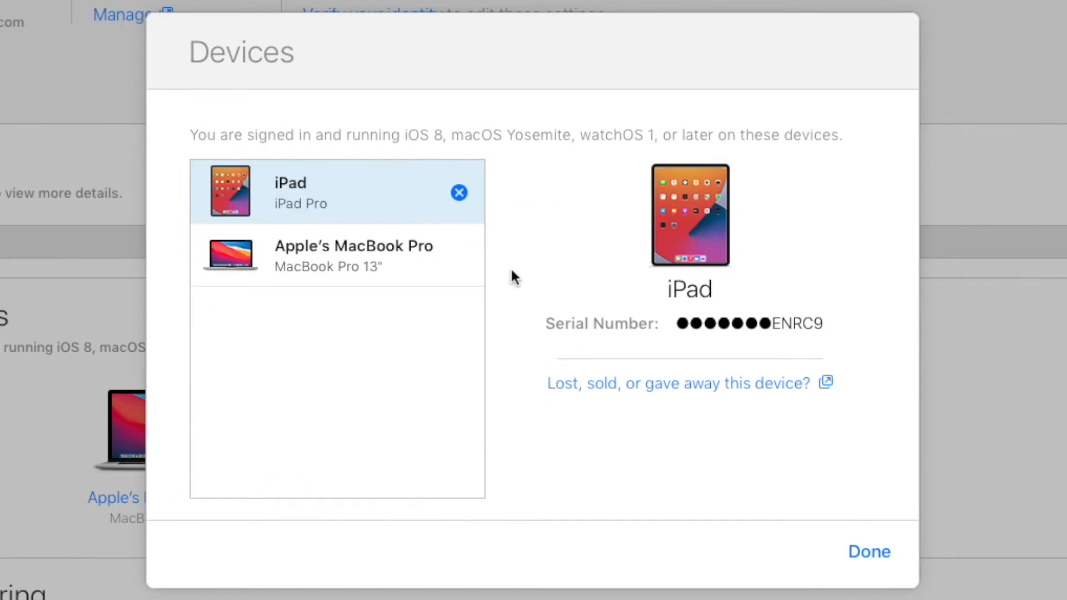
mouse_move(536, 258)
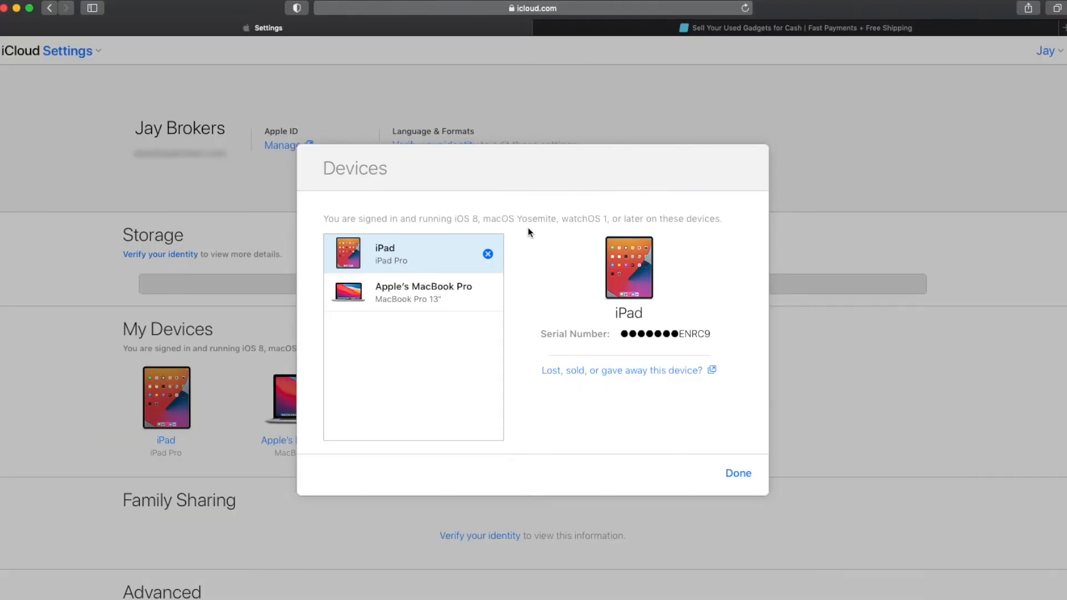
mouse_move(485, 297)
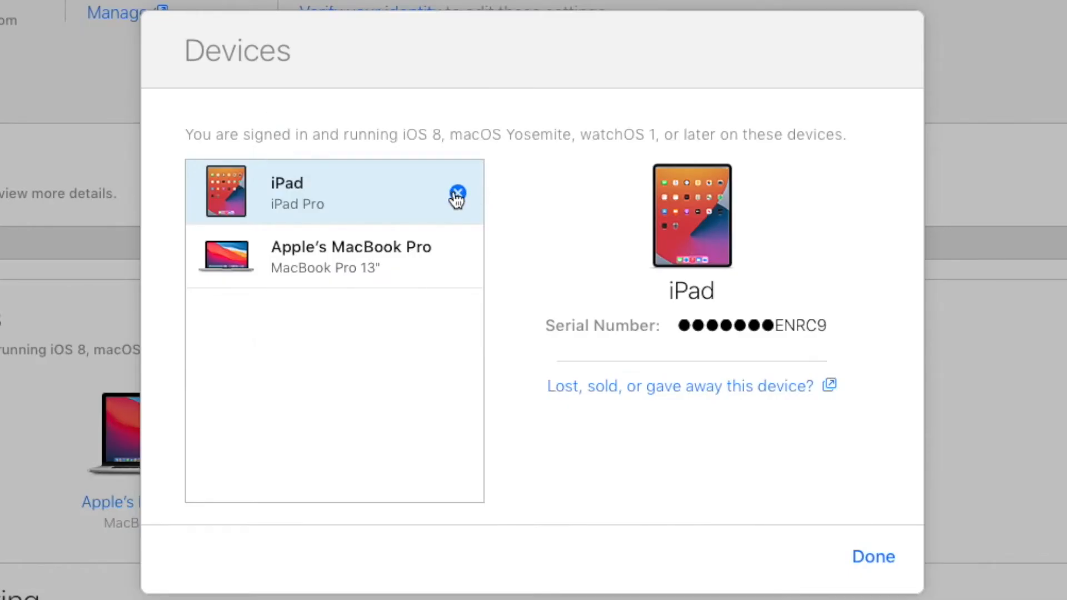
click(458, 194)
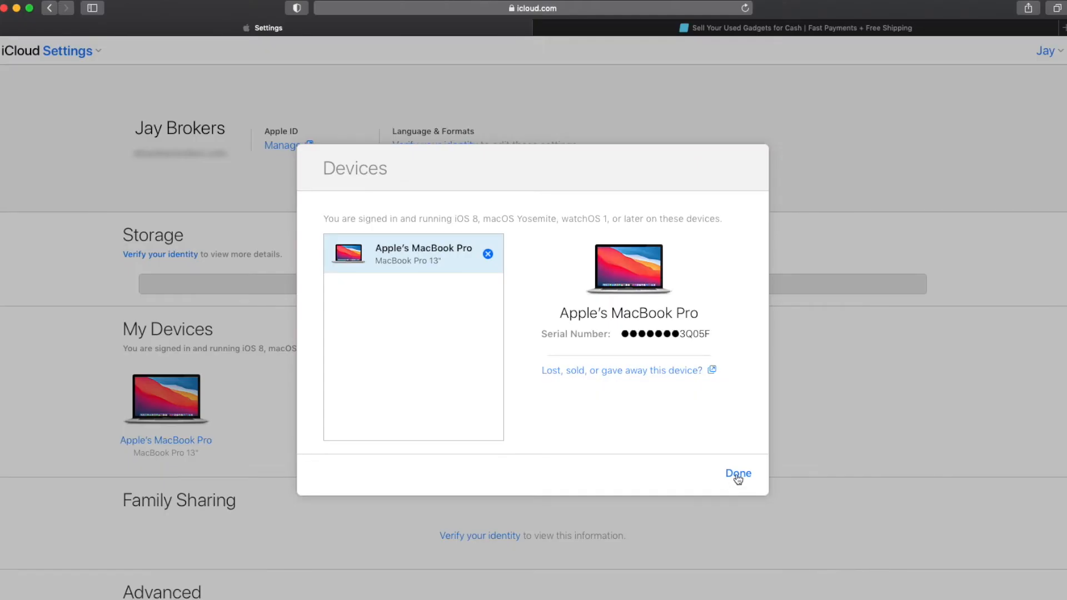
click(738, 473)
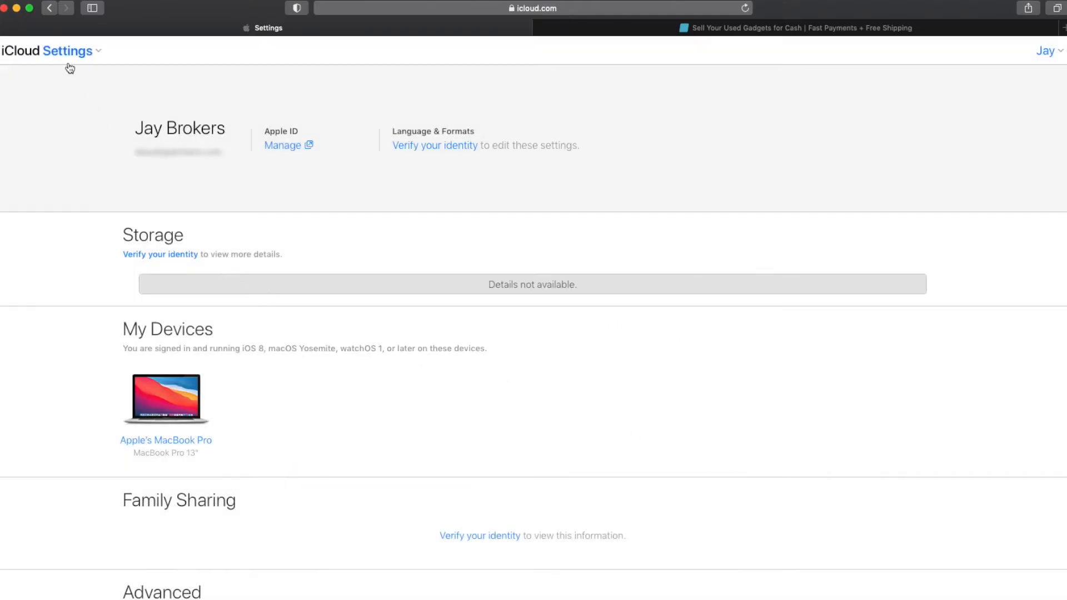
Open the iCloud app launcher menu over iCloud Settings to show Find iPhone
click(66, 51)
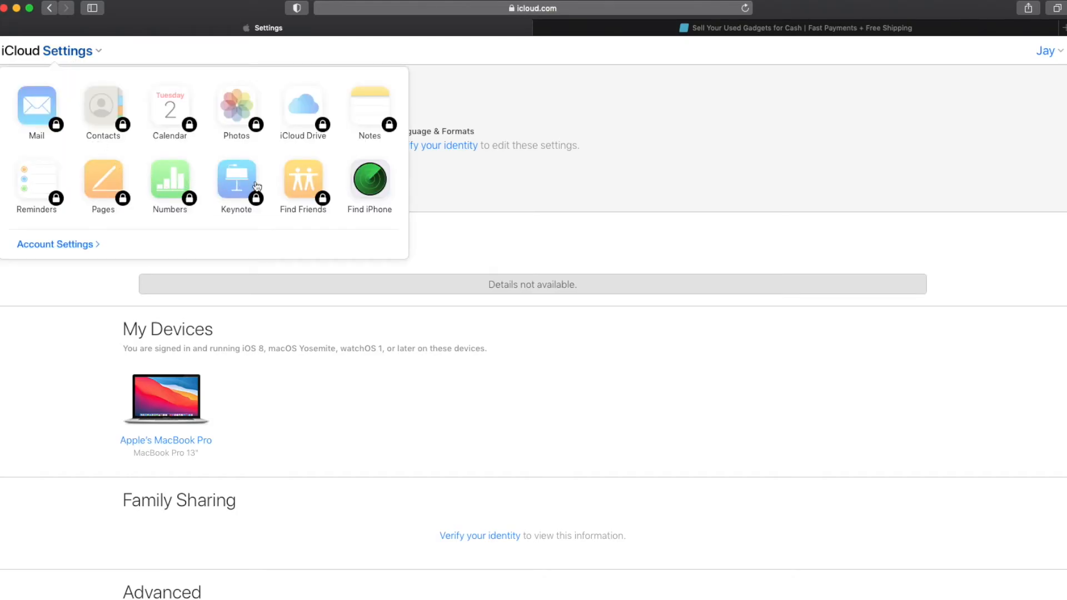
mouse_move(343, 193)
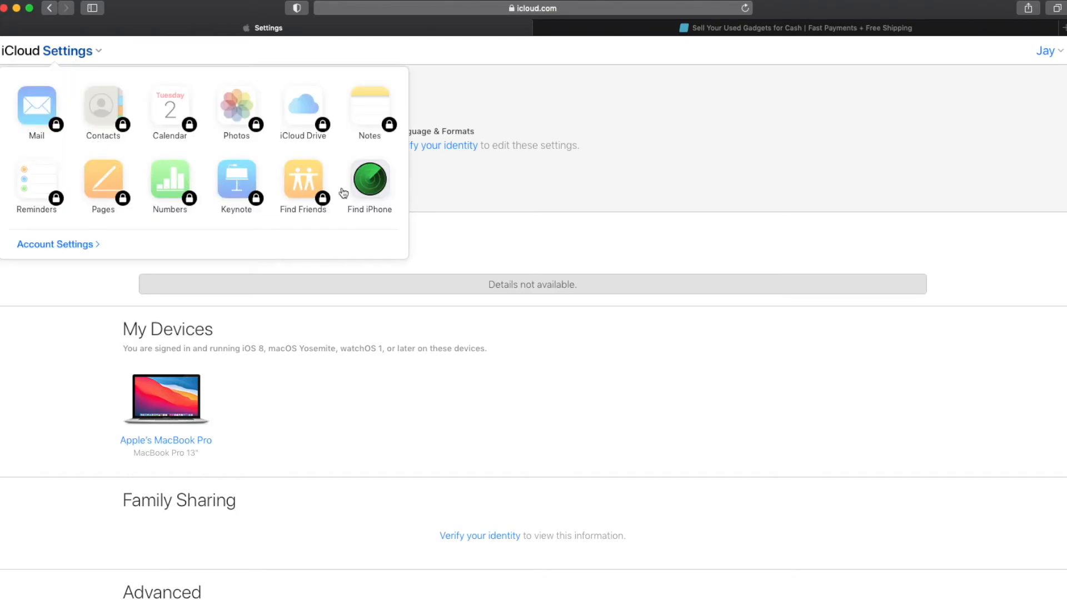
mouse_move(74, 61)
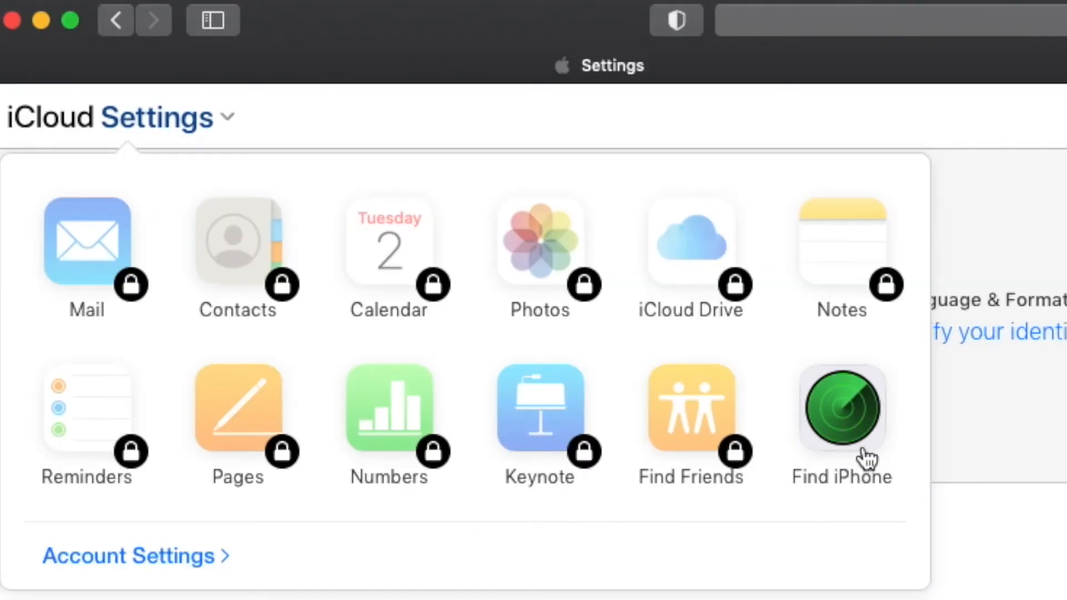
mouse_move(814, 431)
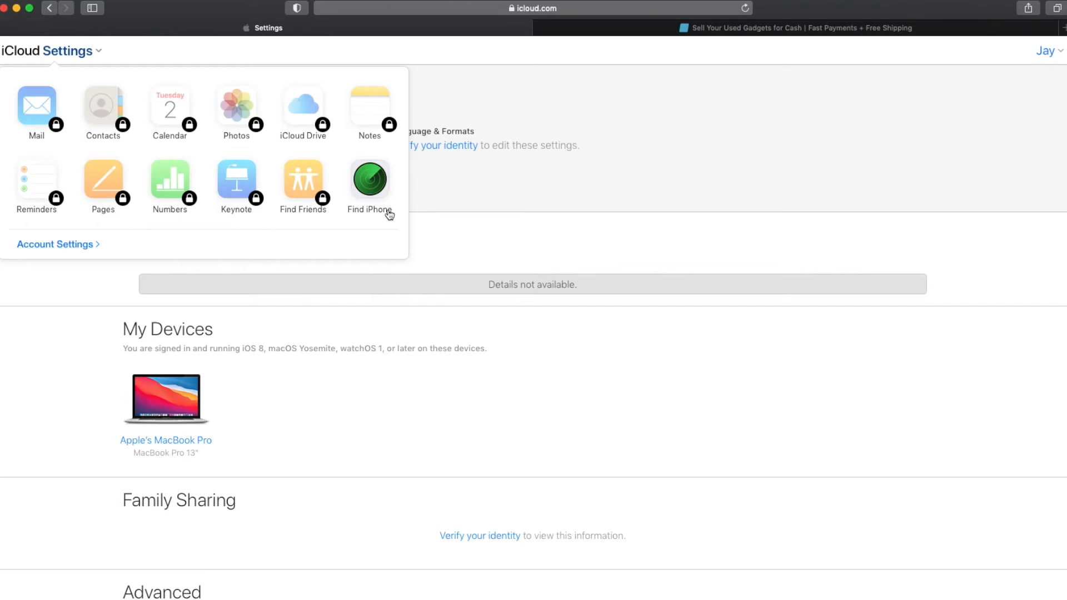
mouse_move(386, 184)
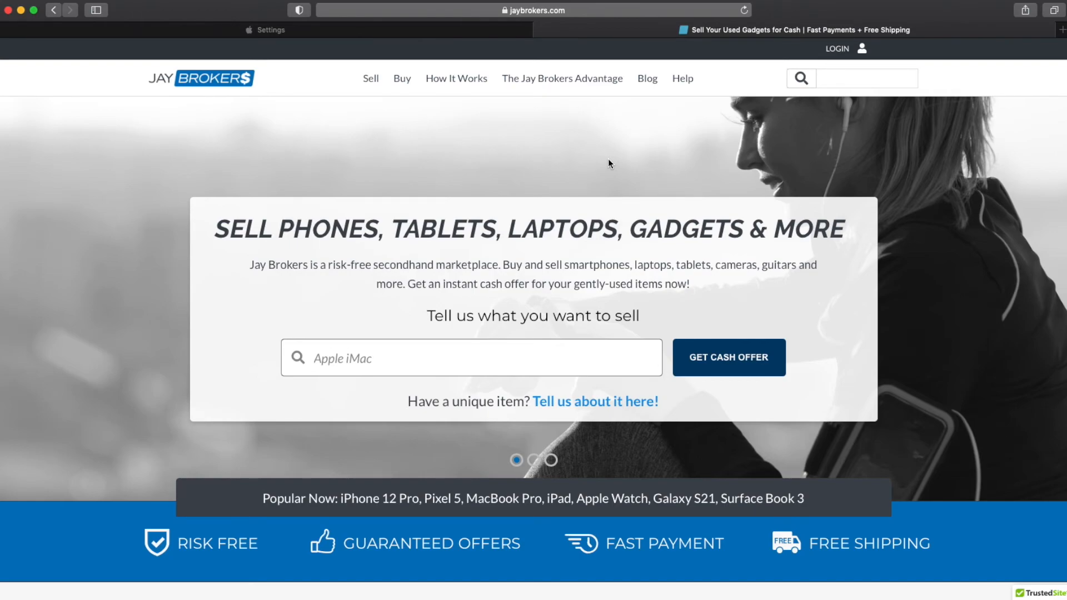
mouse_move(561, 180)
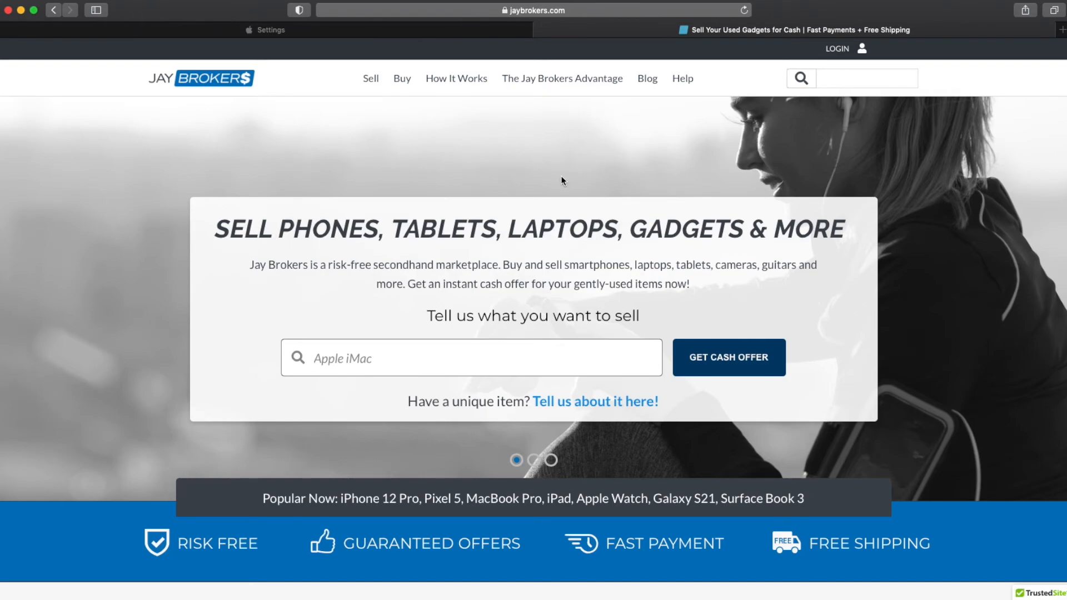
Start selling an Apple product in the Jay Brokers product finder
click(744, 10)
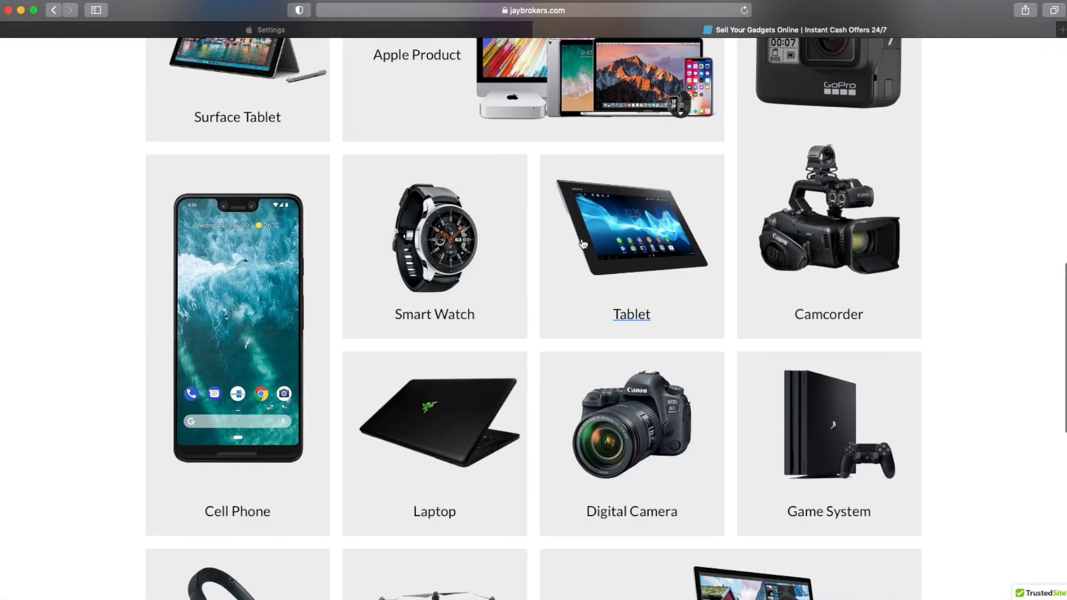
click(631, 313)
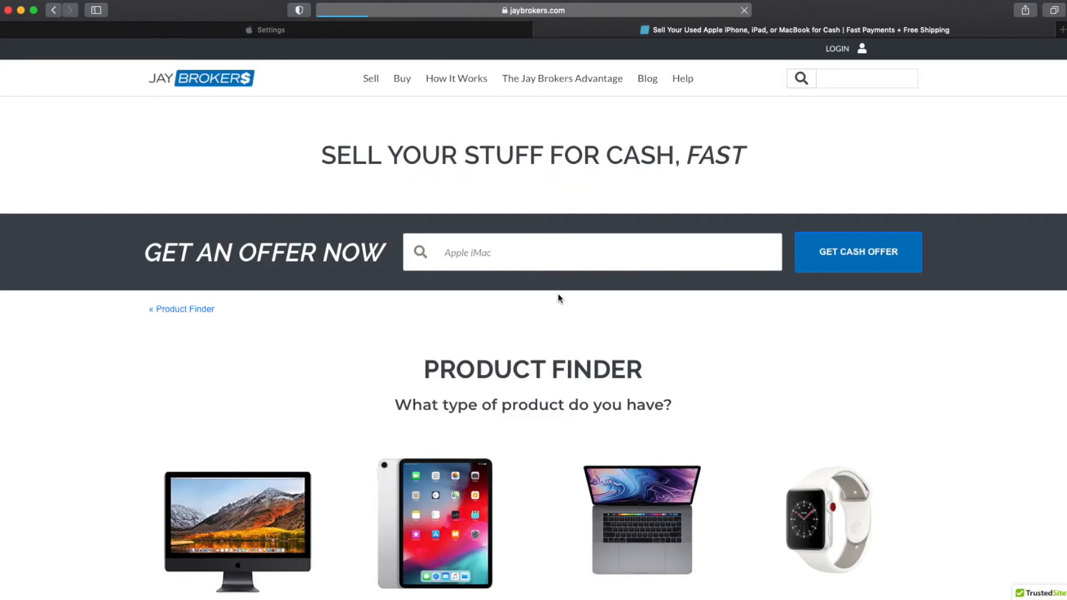
scroll(down, 3)
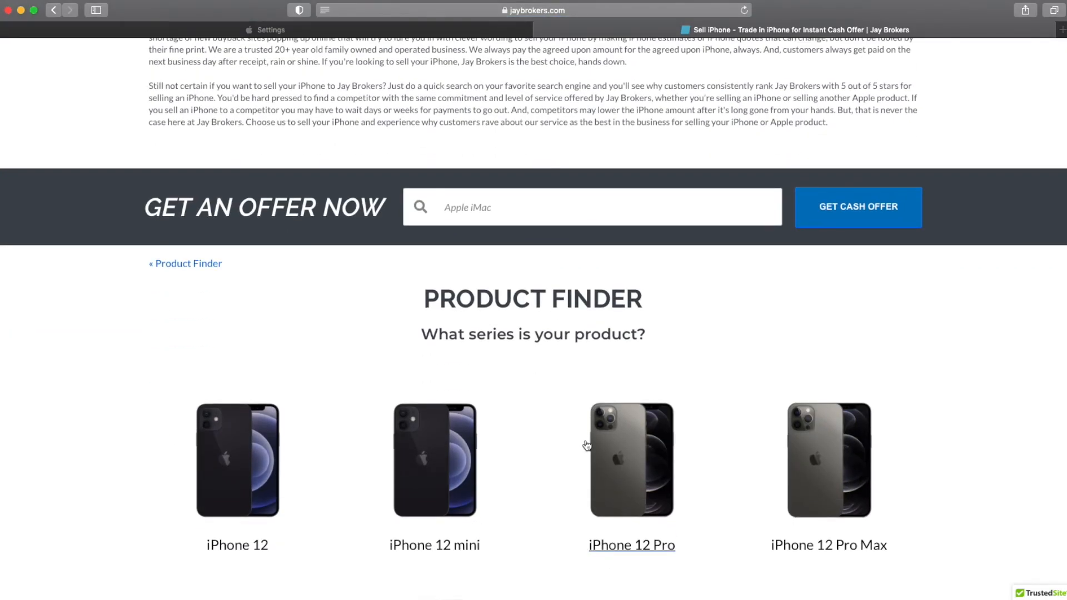
mouse_move(621, 447)
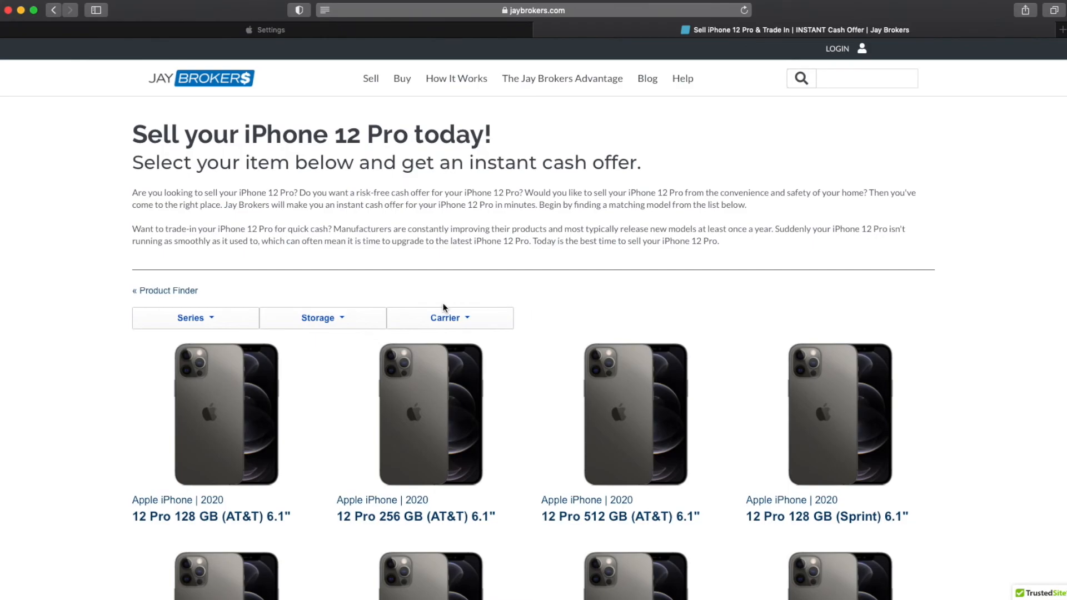
mouse_move(246, 413)
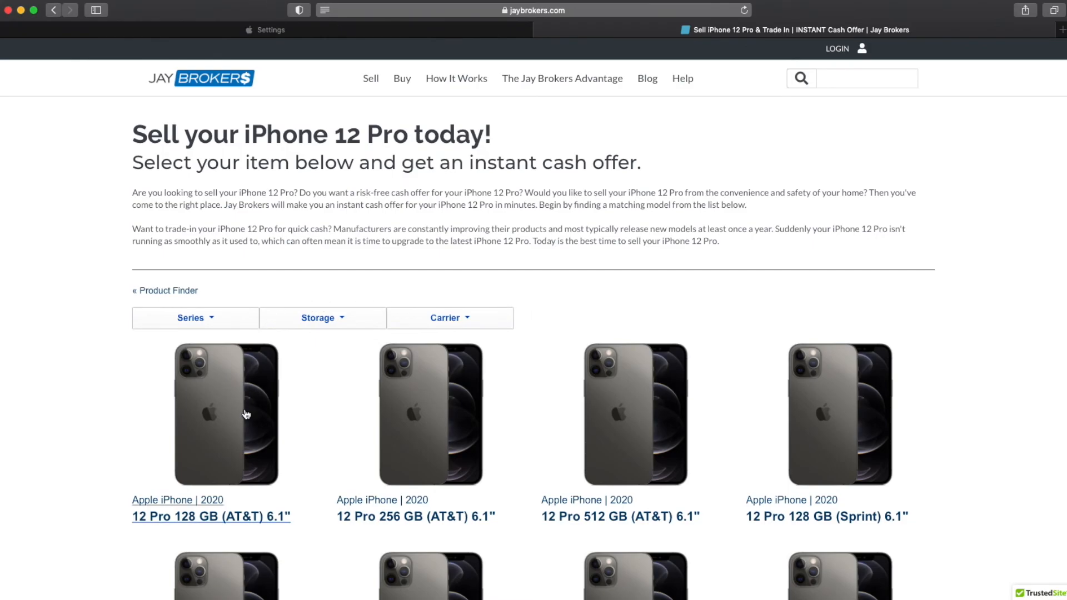
Open the iPhone 12 Pro 128 GB (AT&T) offer, marking adapter and original box included
click(212, 516)
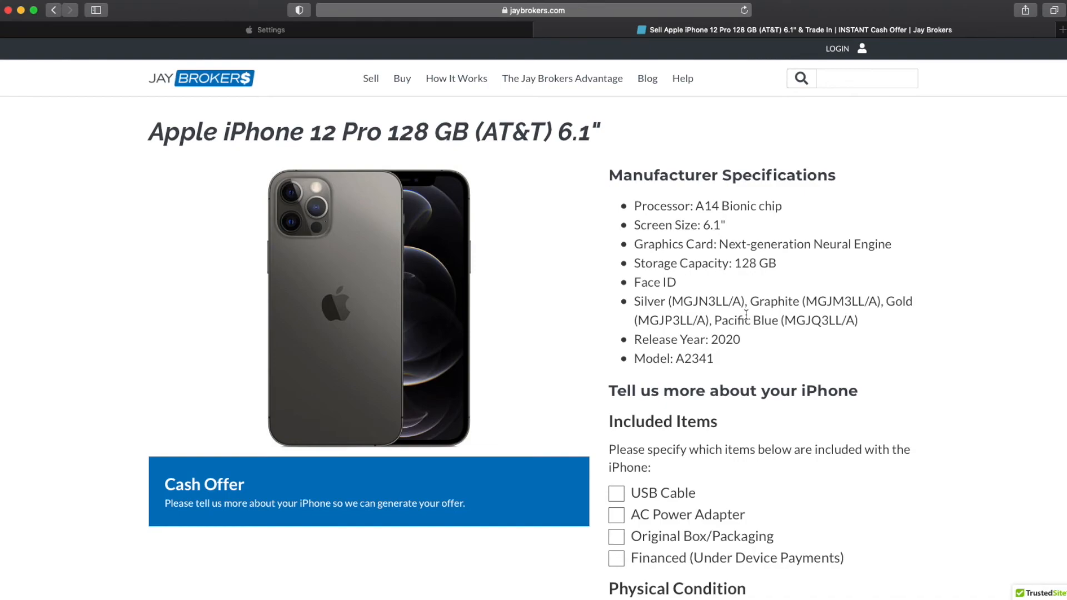
scroll(down, 3)
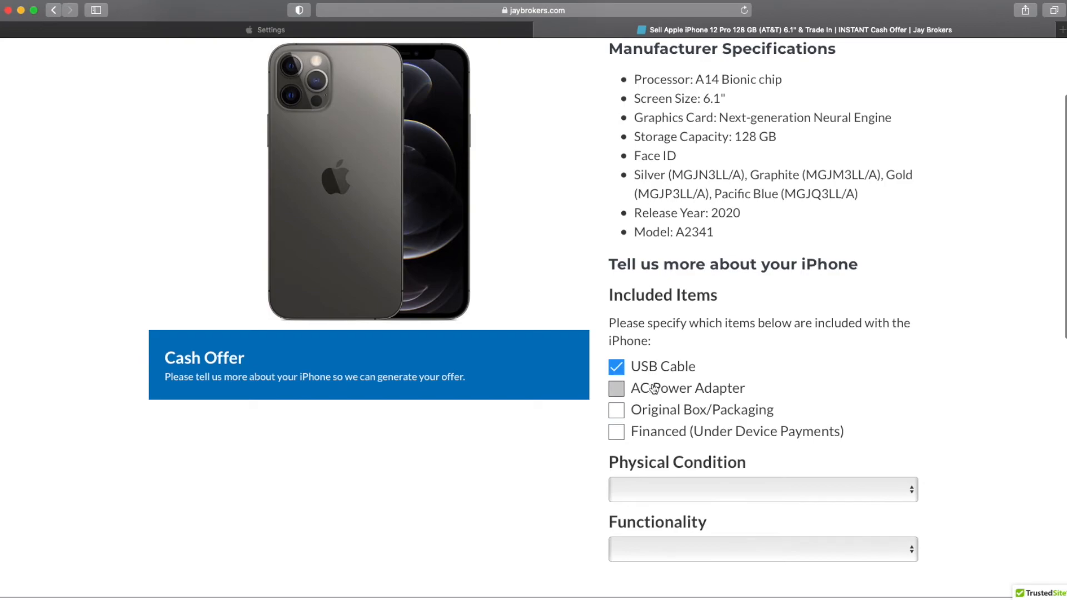
click(616, 409)
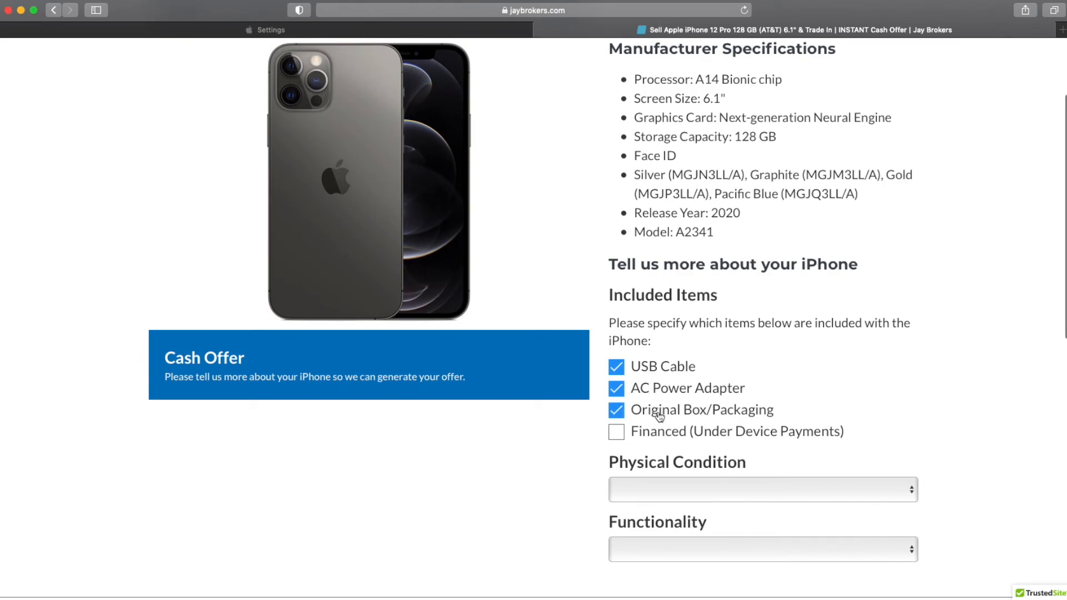
click(762, 489)
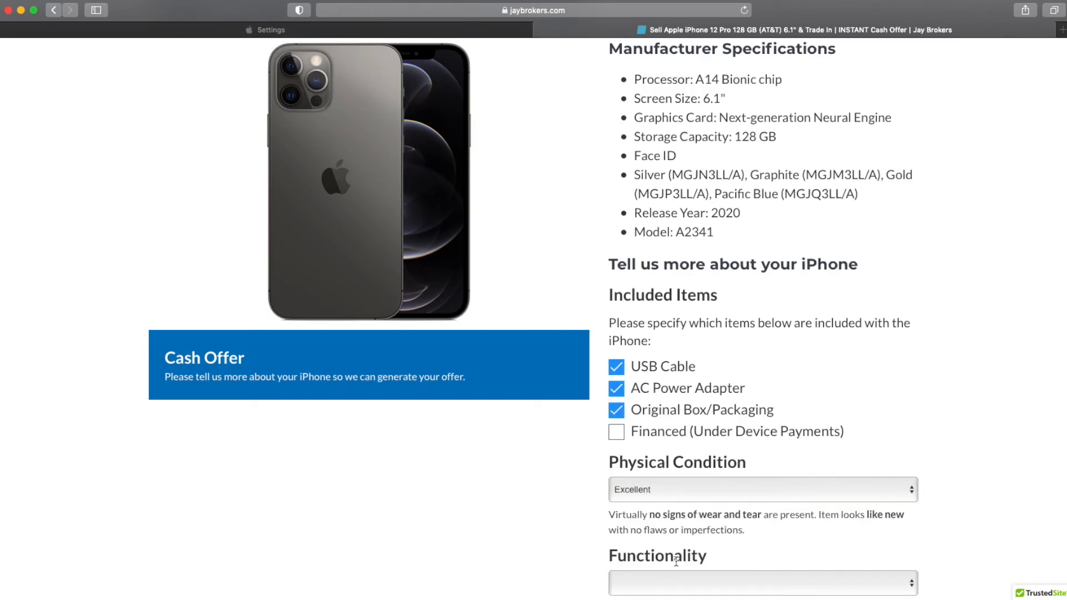
Mark the phone fully functional and add the $586 cash offer to the cart
click(762, 582)
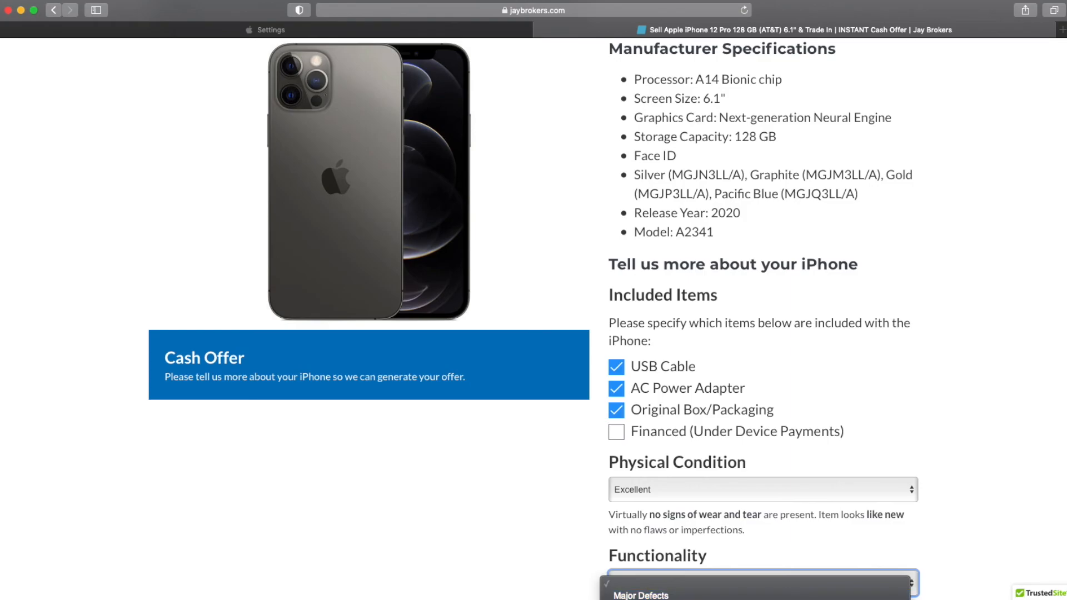
scroll(down, 3)
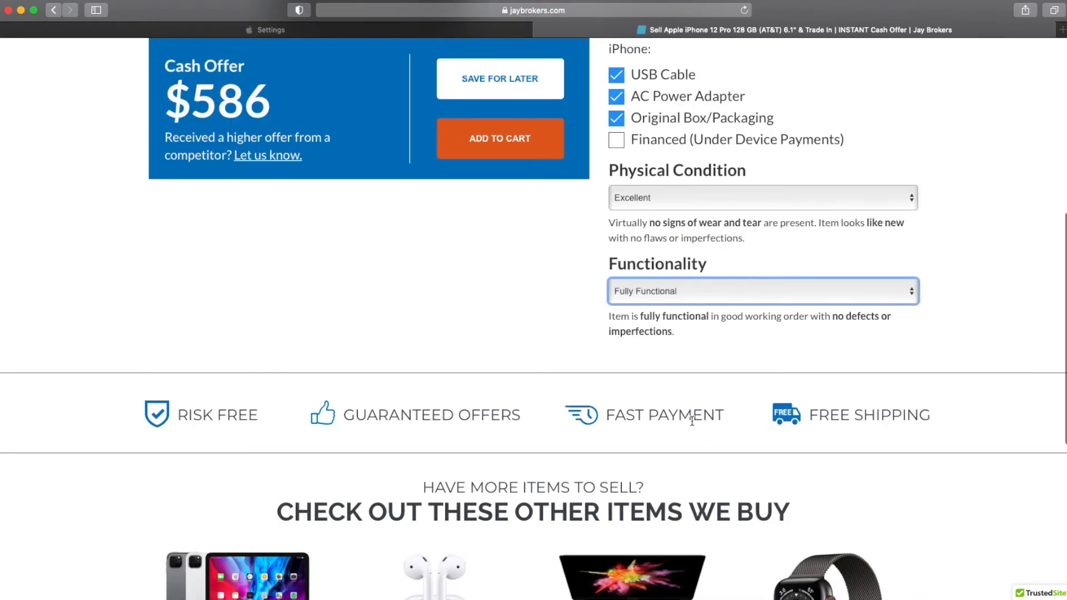
scroll(up, 3)
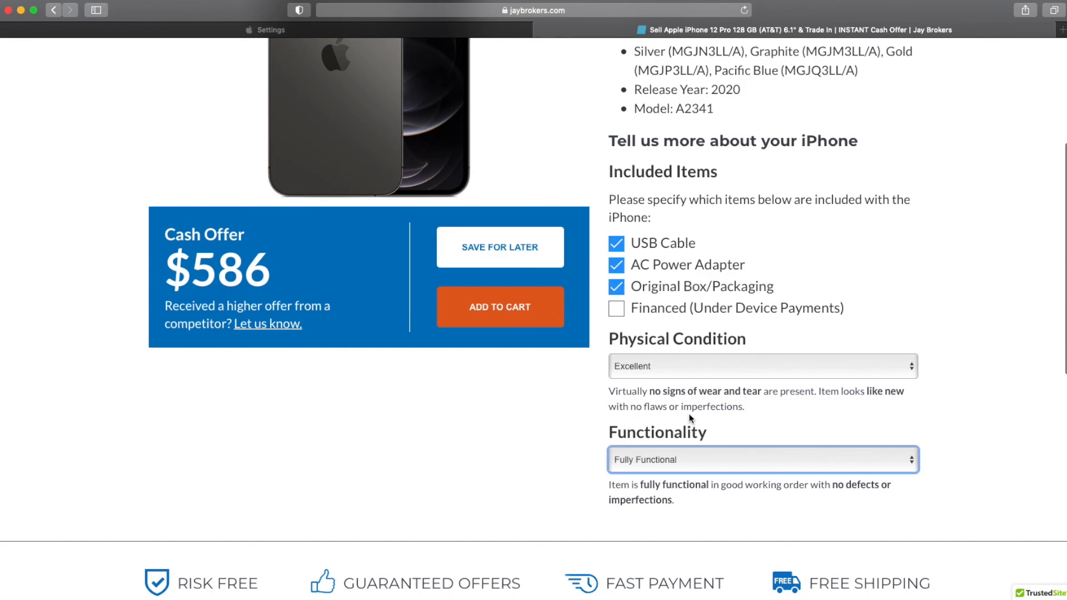
scroll(up, 3)
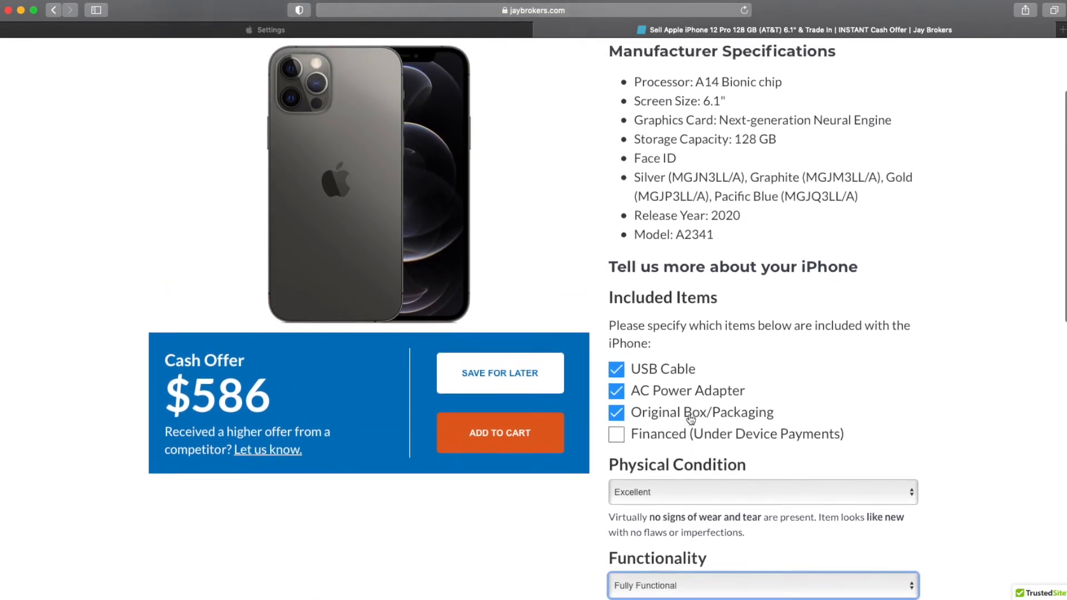
scroll(up, 3)
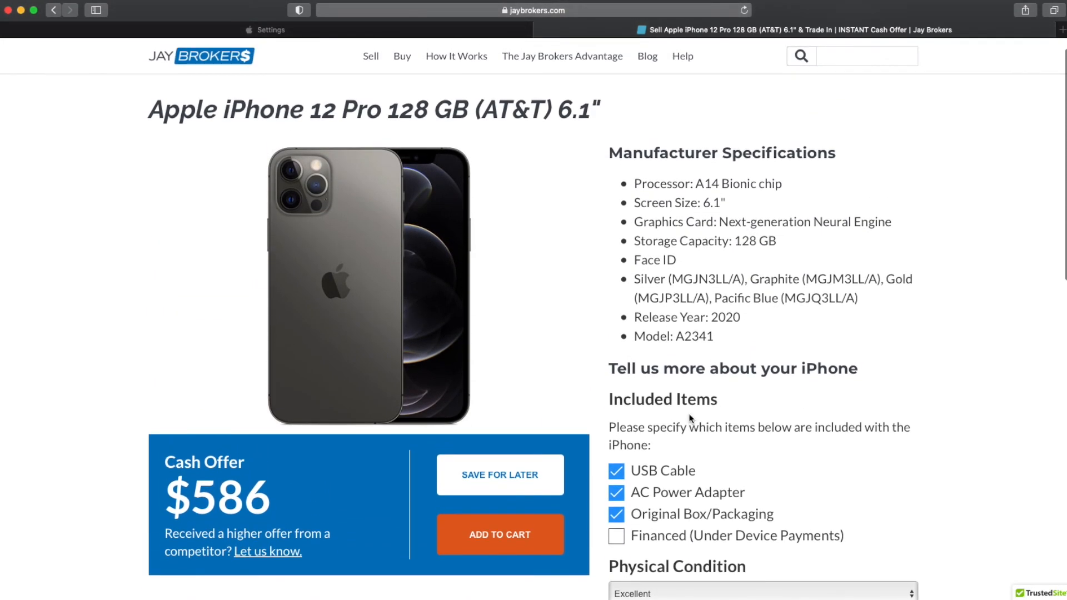
scroll(down, 3)
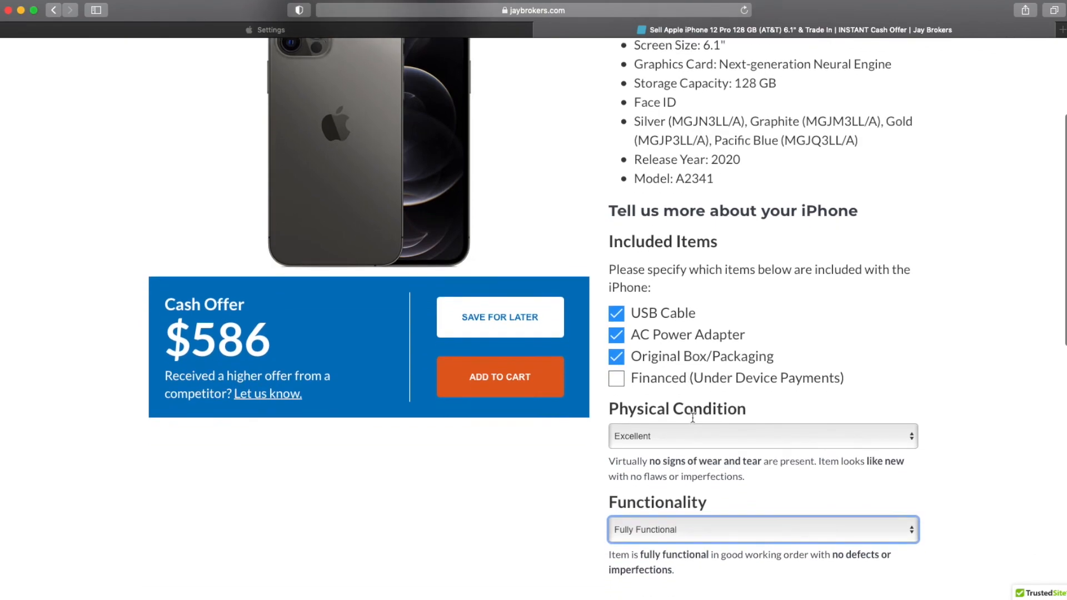
scroll(down, 3)
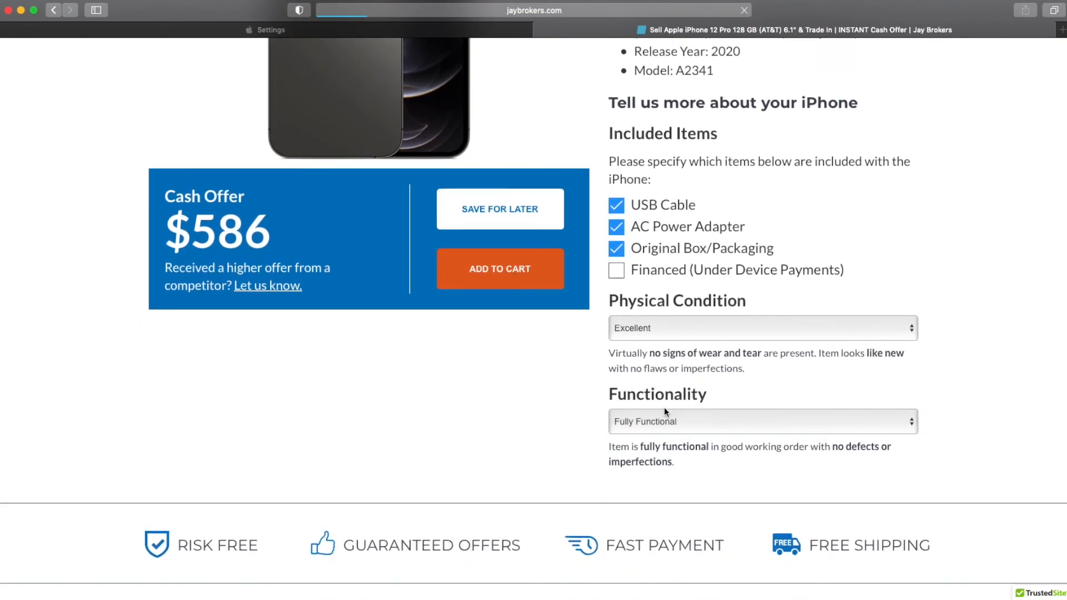
click(500, 269)
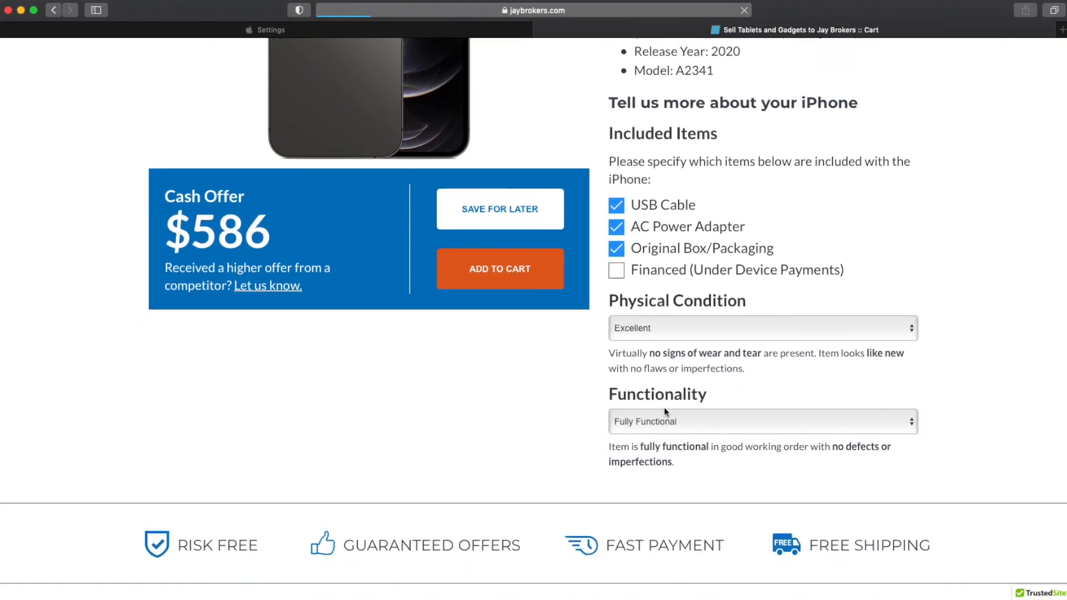
click(499, 269)
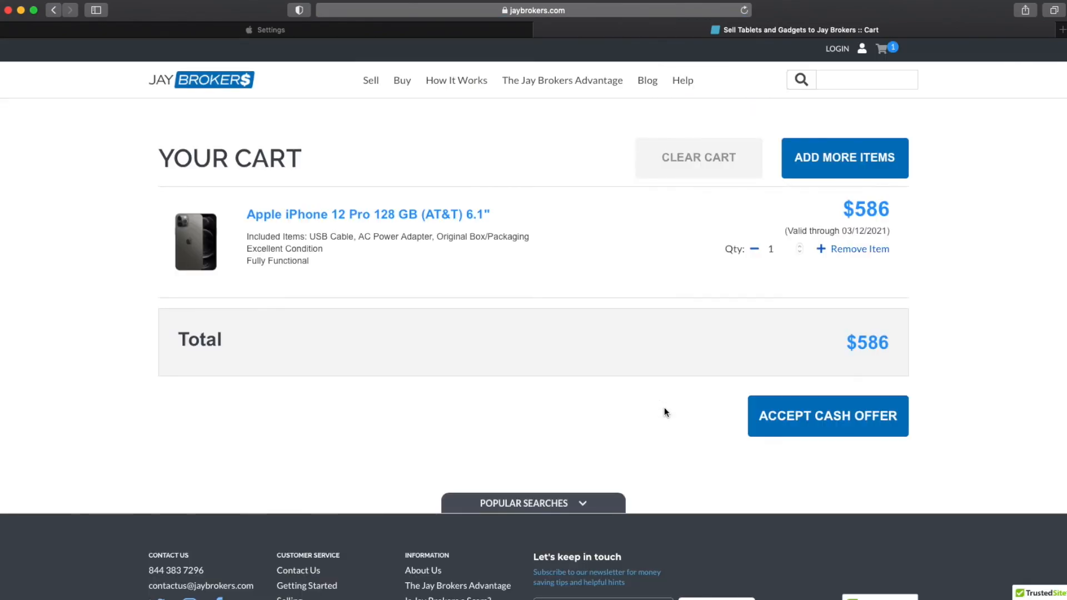
Visit the How It Works page and scroll down through its content
click(456, 80)
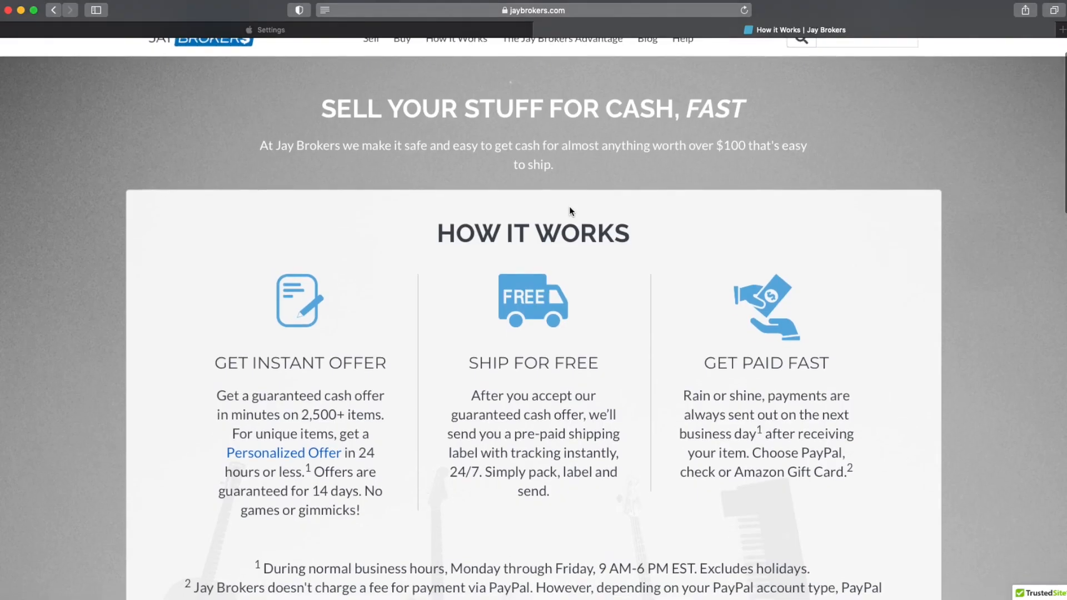
scroll(down, 3)
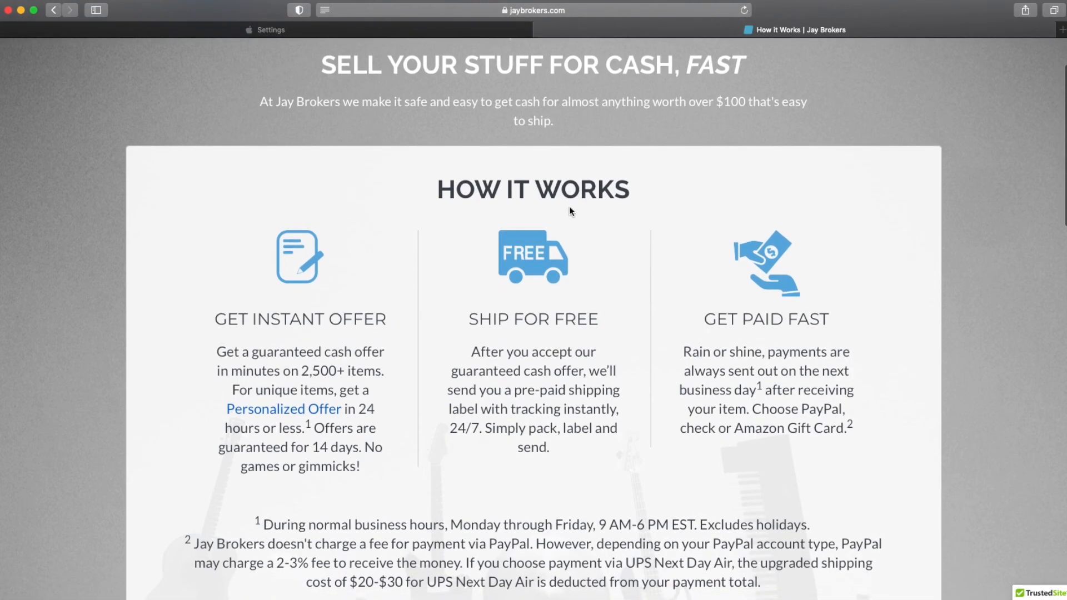
scroll(down, 3)
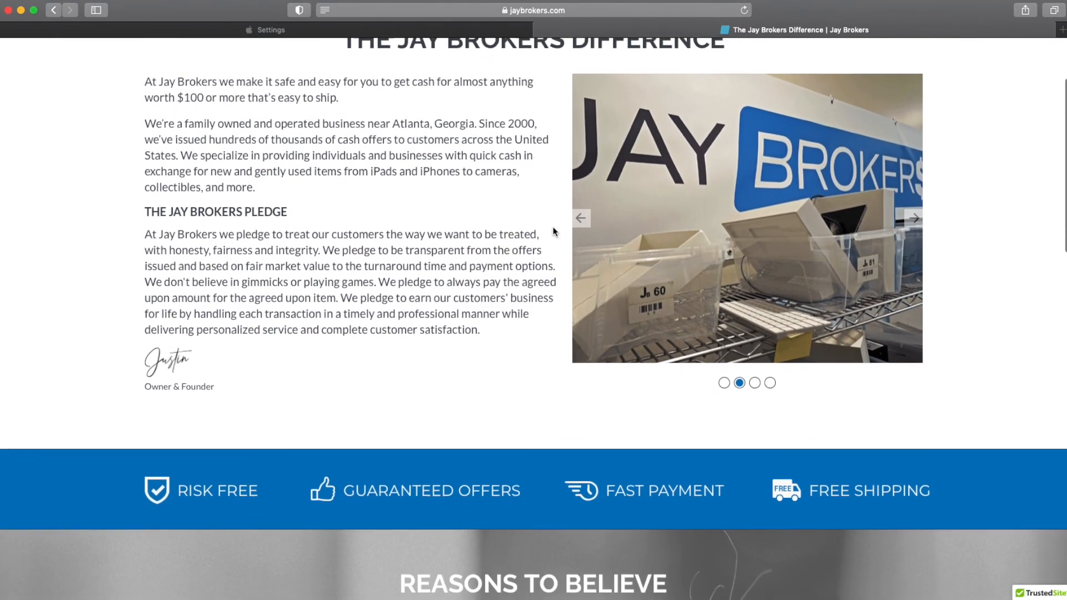
scroll(down, 3)
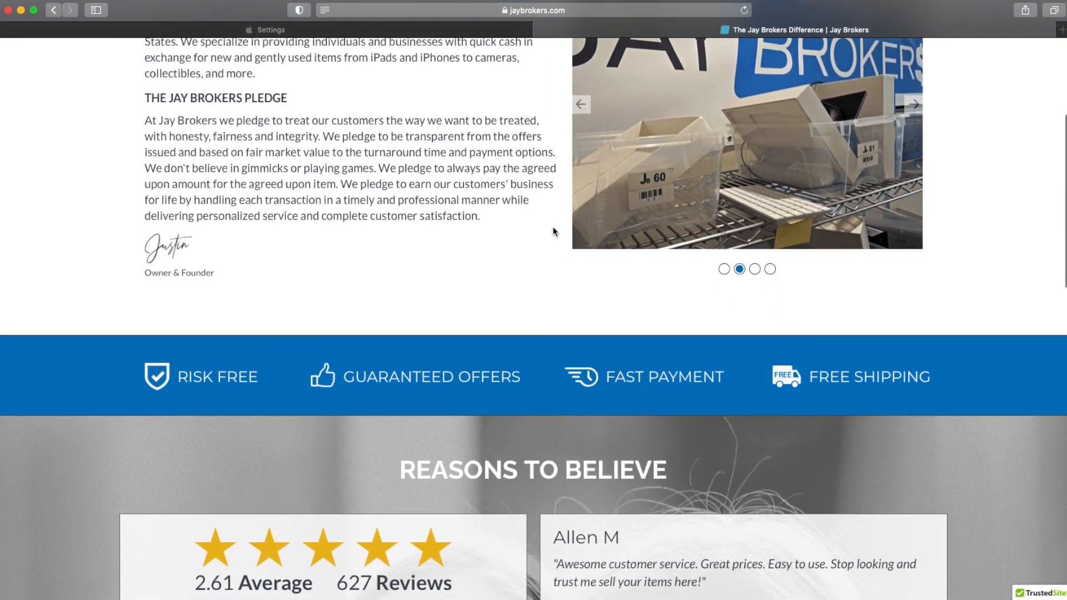
scroll(down, 3)
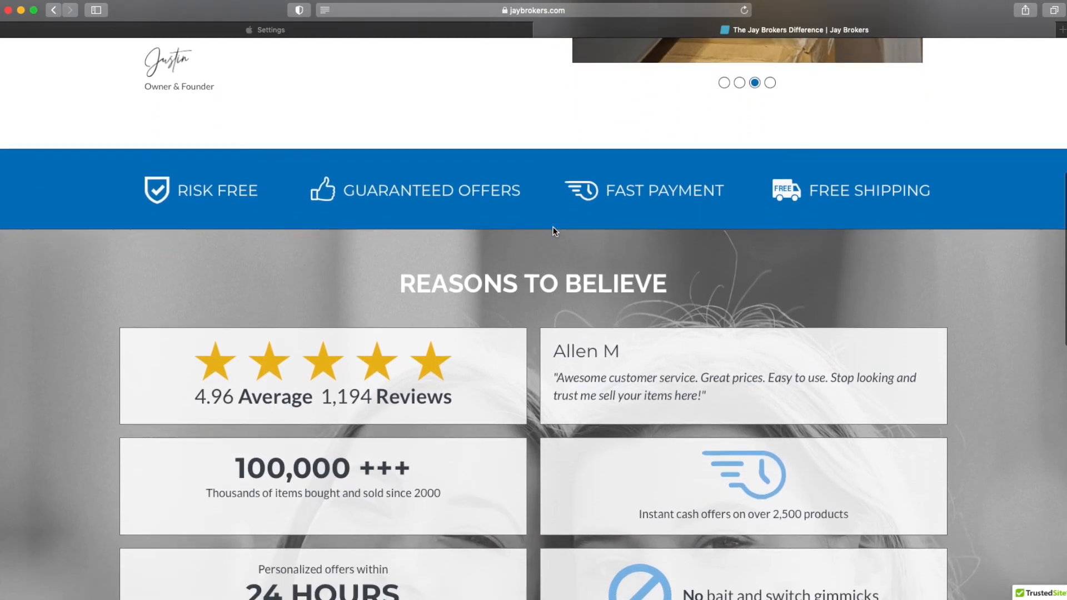
scroll(down, 3)
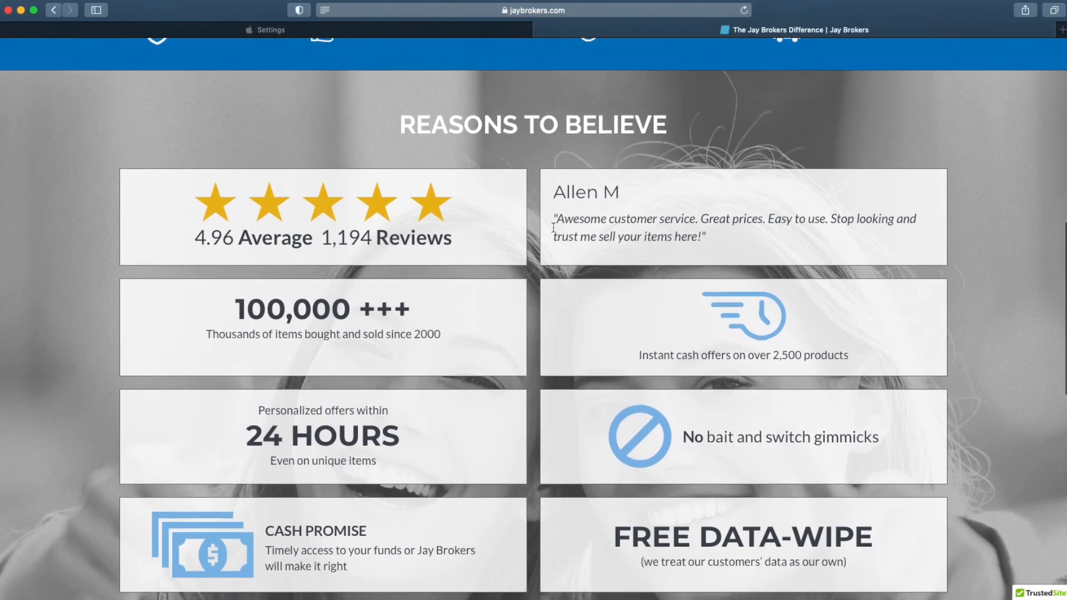